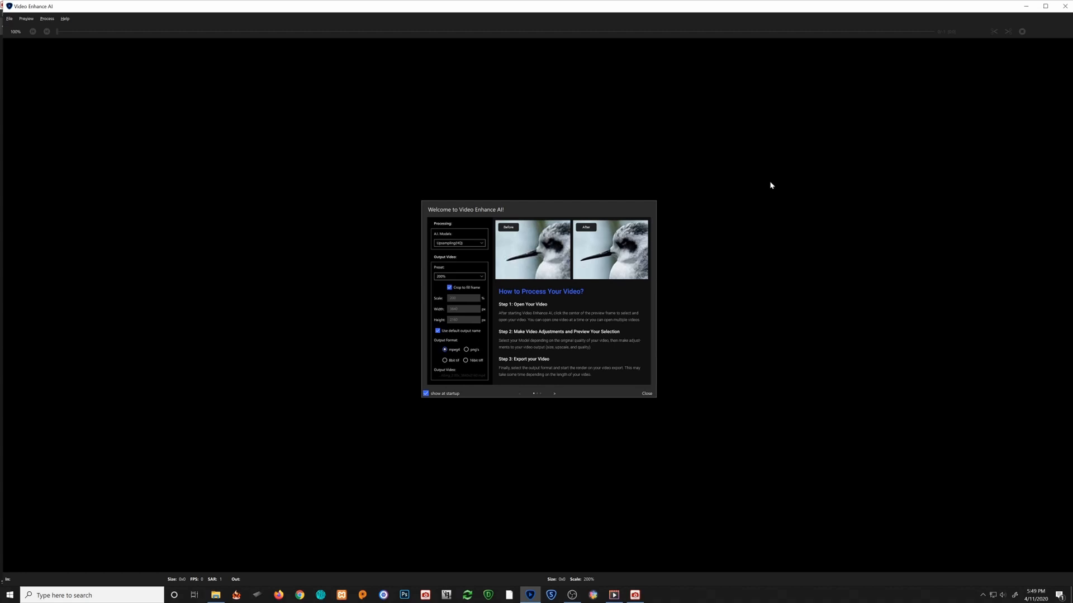
mouse_move(745, 147)
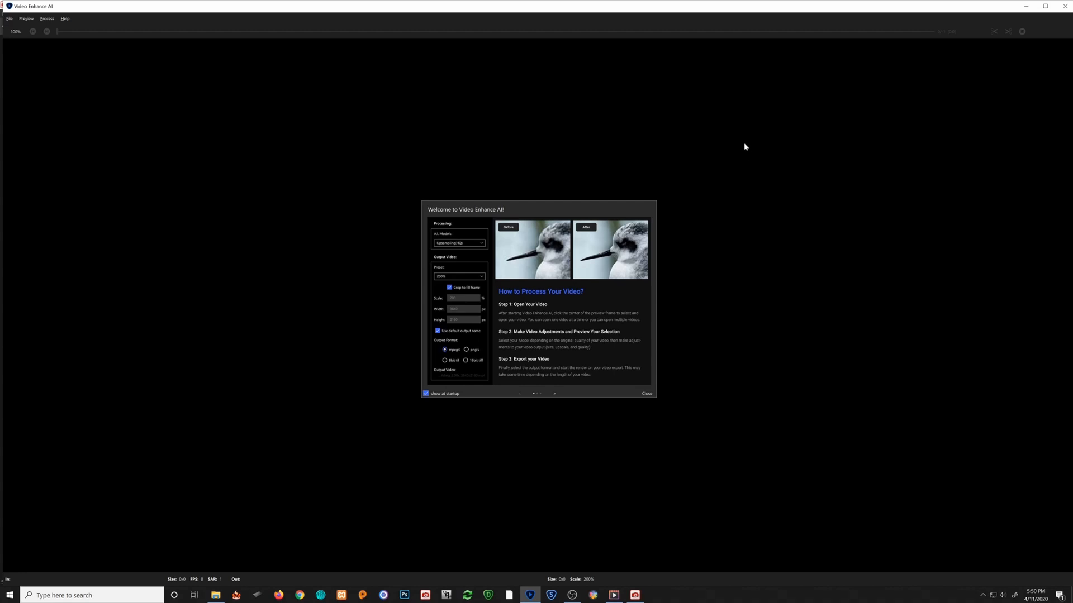
mouse_move(558, 403)
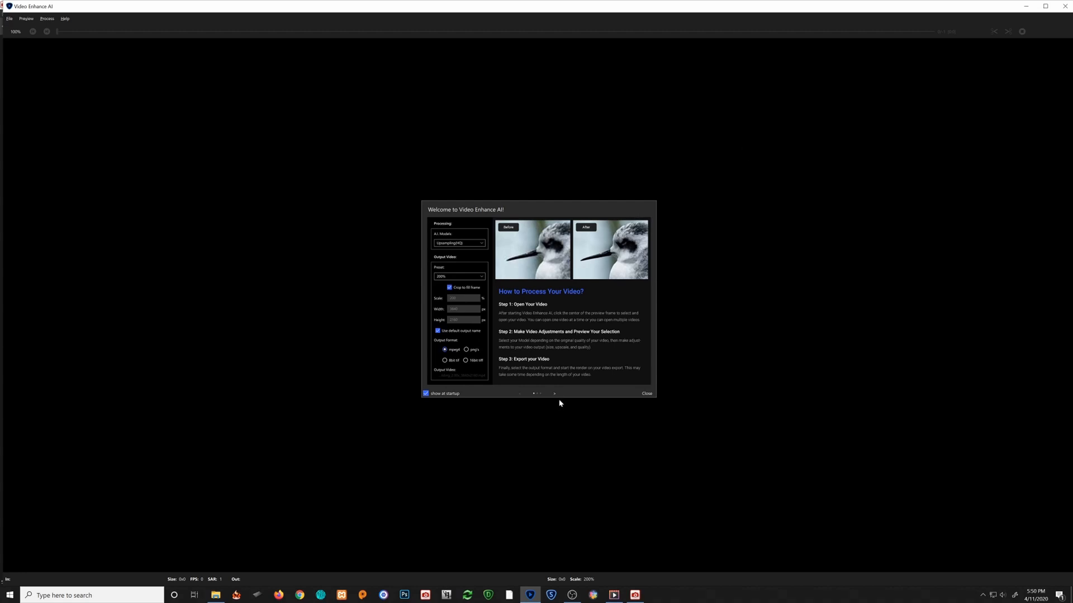
mouse_move(476, 234)
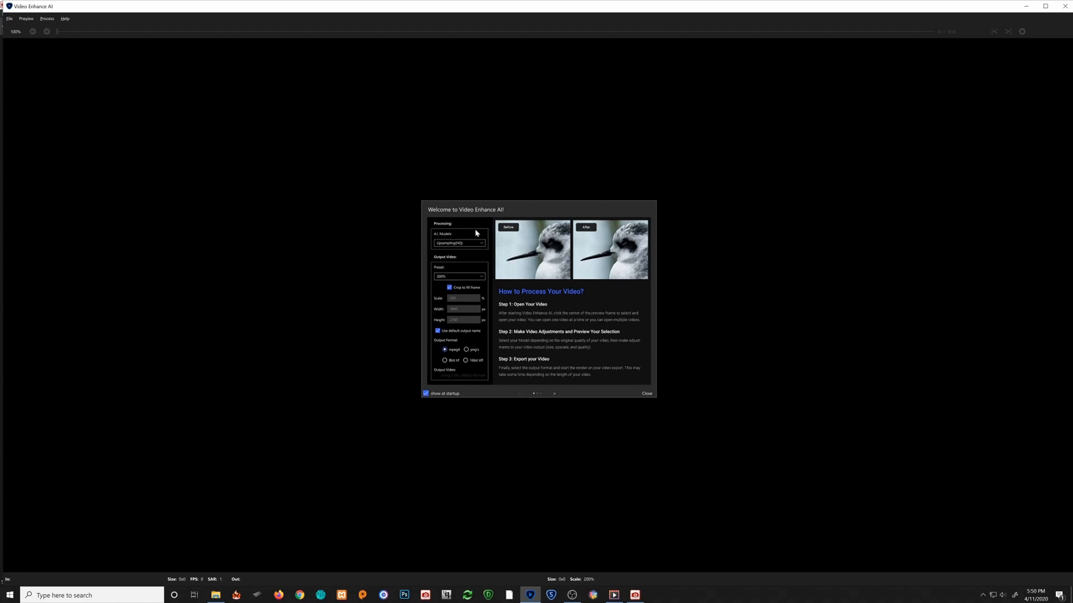
mouse_move(439, 325)
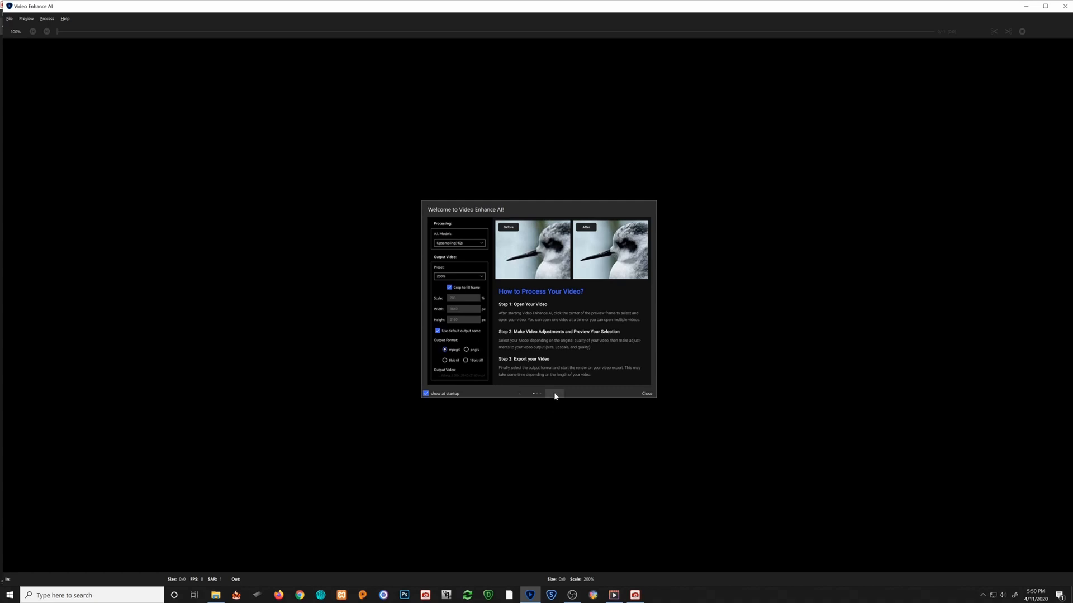
Page through the remaining welcome guide screens toward closing it
left_click(554, 393)
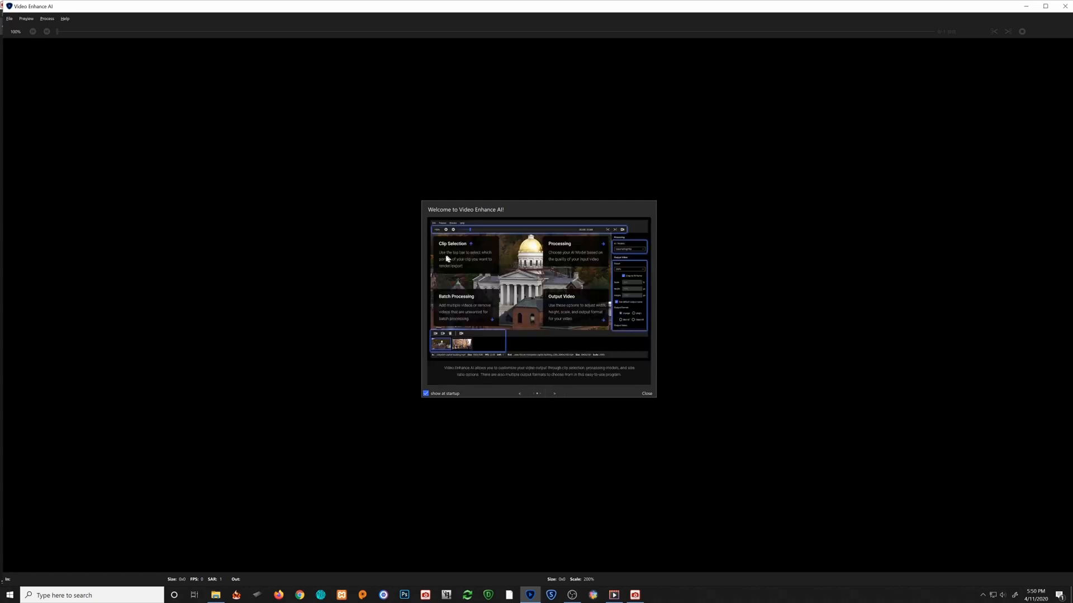
mouse_move(444, 251)
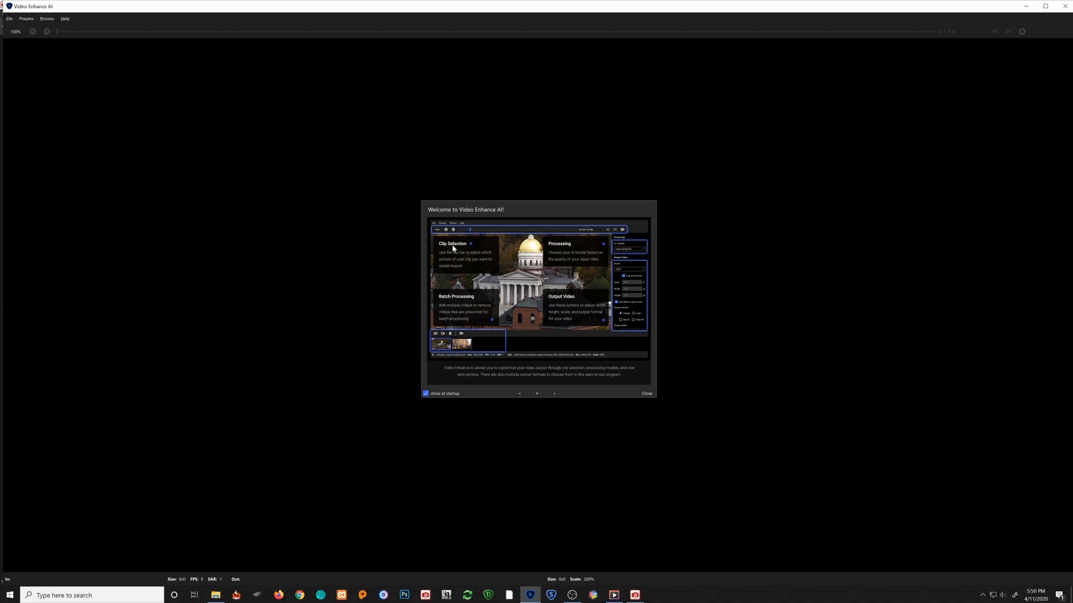
left_click(554, 394)
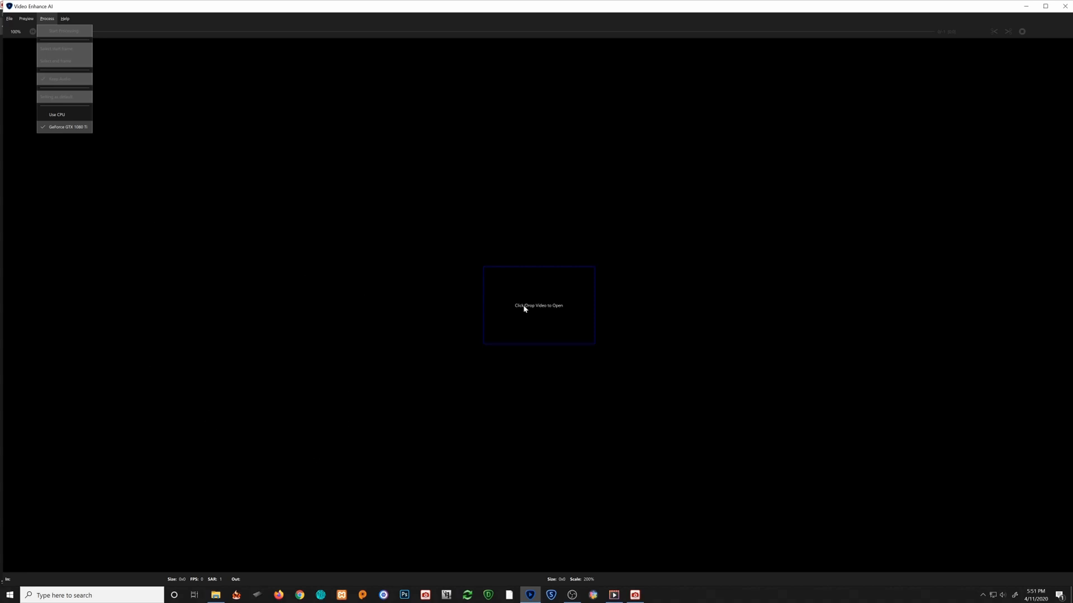
Start opening a video and point at the CWL_4856 clip in the Red Fox Algonquin folder
left_click(538, 305)
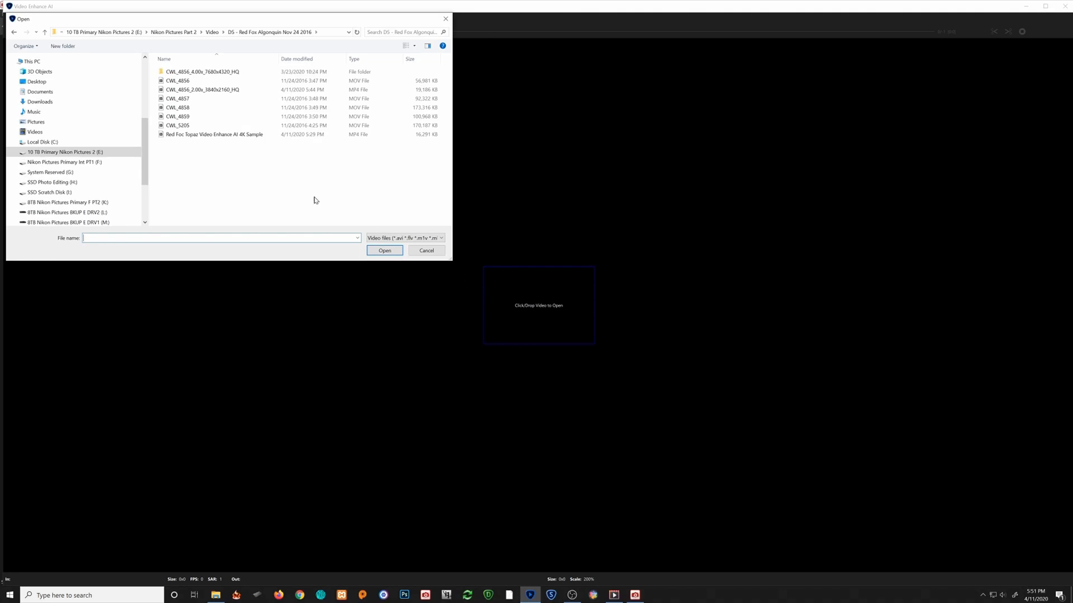
left_click(177, 80)
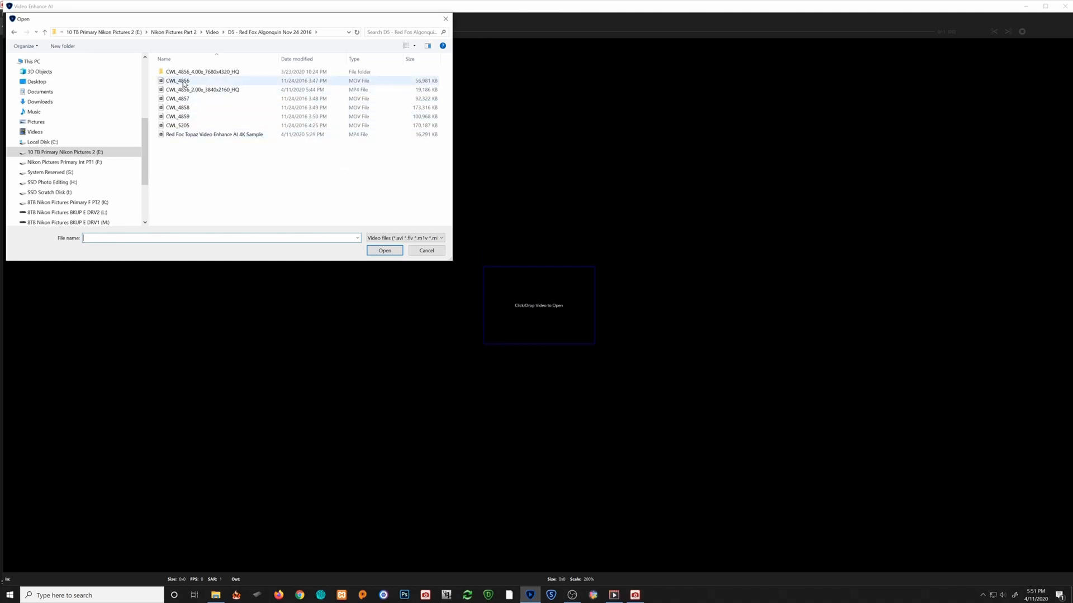
mouse_move(191, 81)
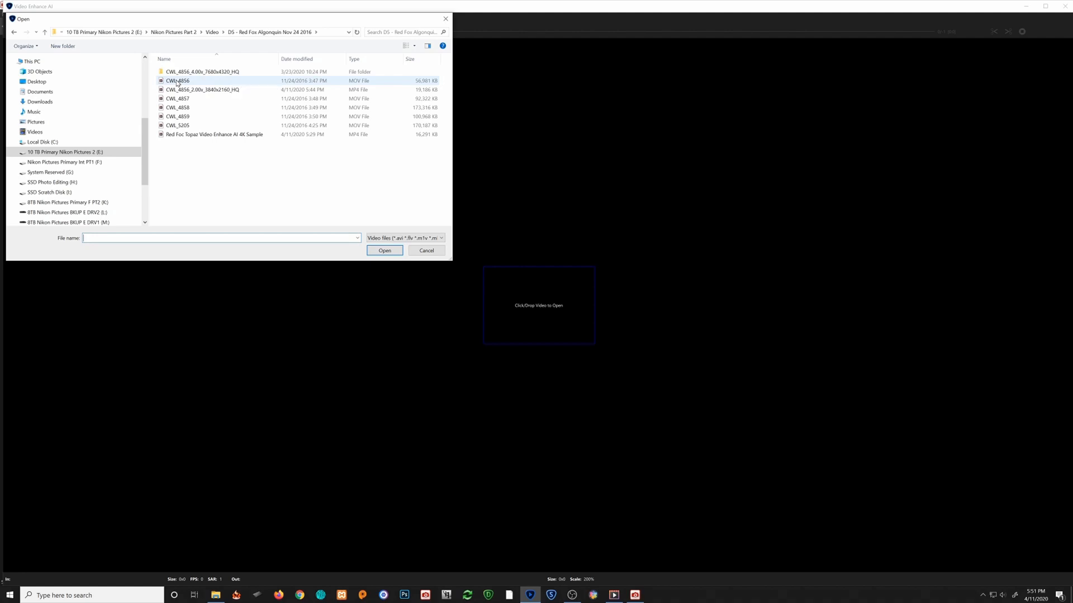
Check CWL_4856's properties (1920x1080, 59.94 fps, 10 s MOV) and cancel without changes
right_click(177, 80)
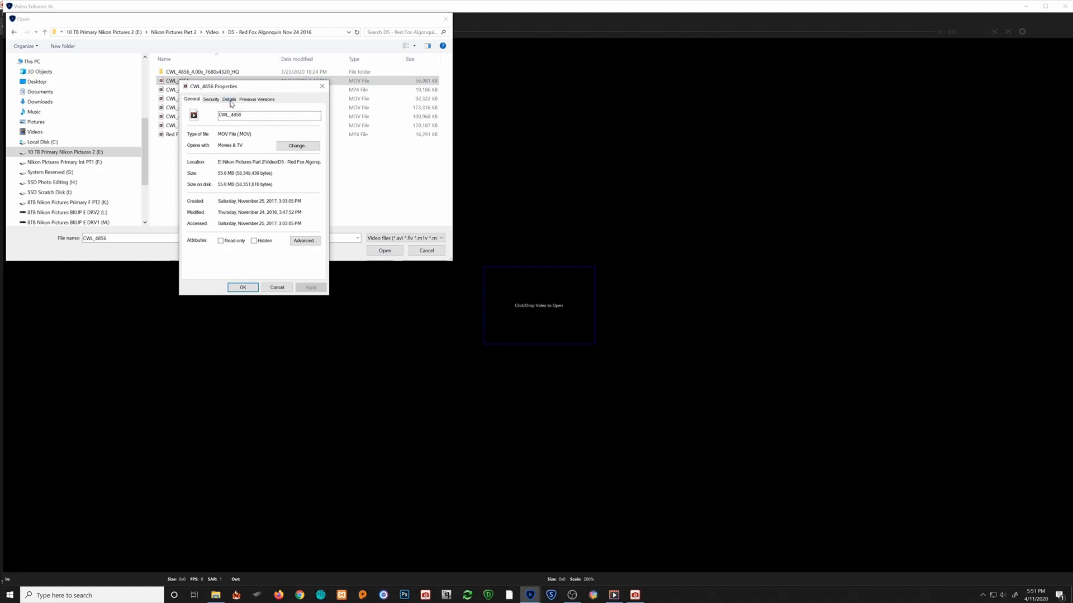
left_click(229, 99)
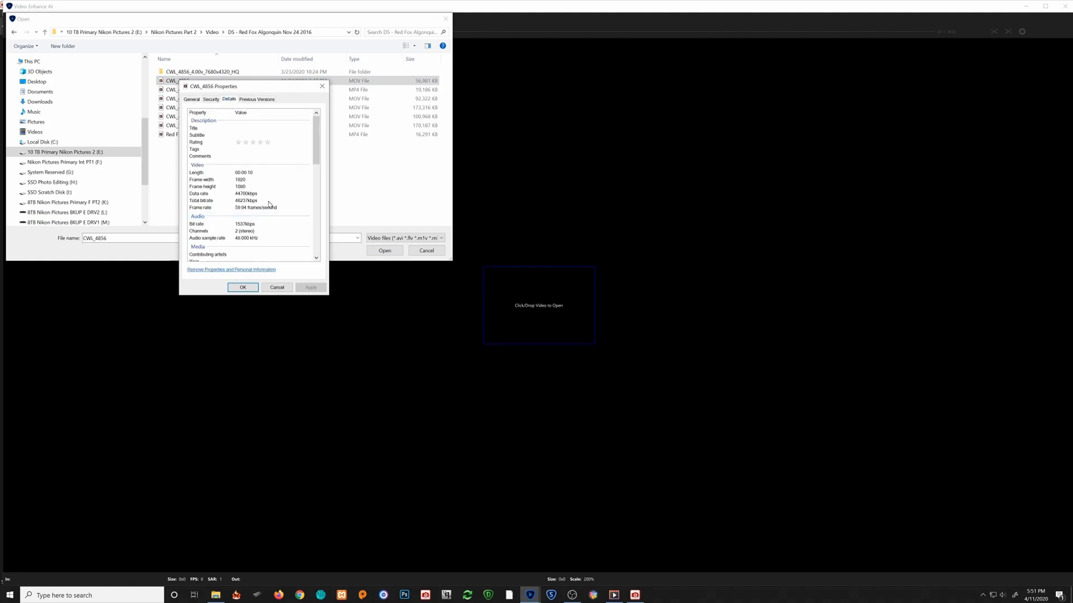
mouse_move(242, 182)
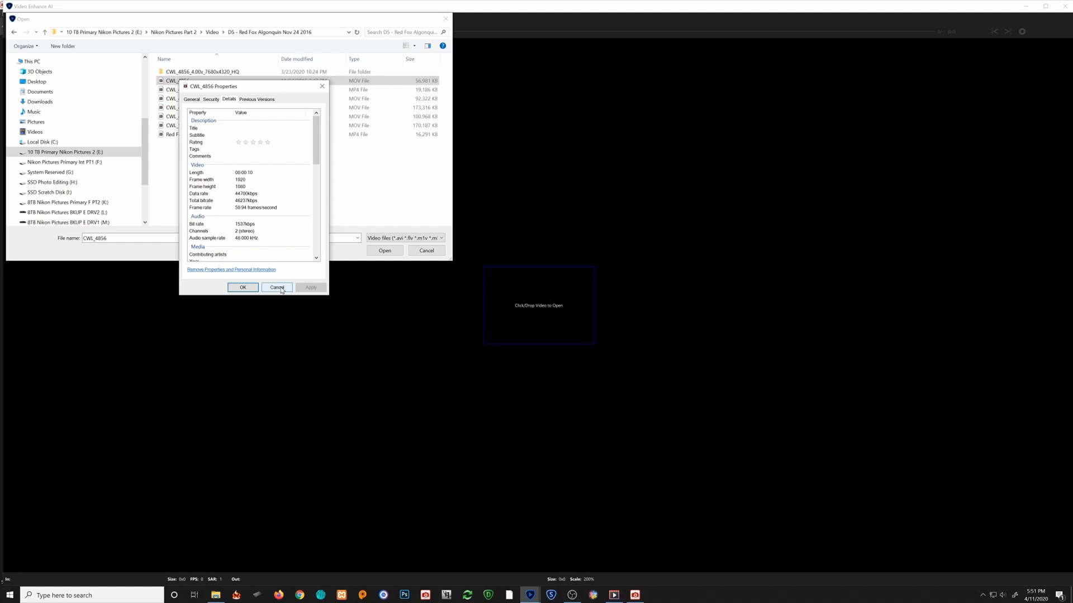
left_click(277, 287)
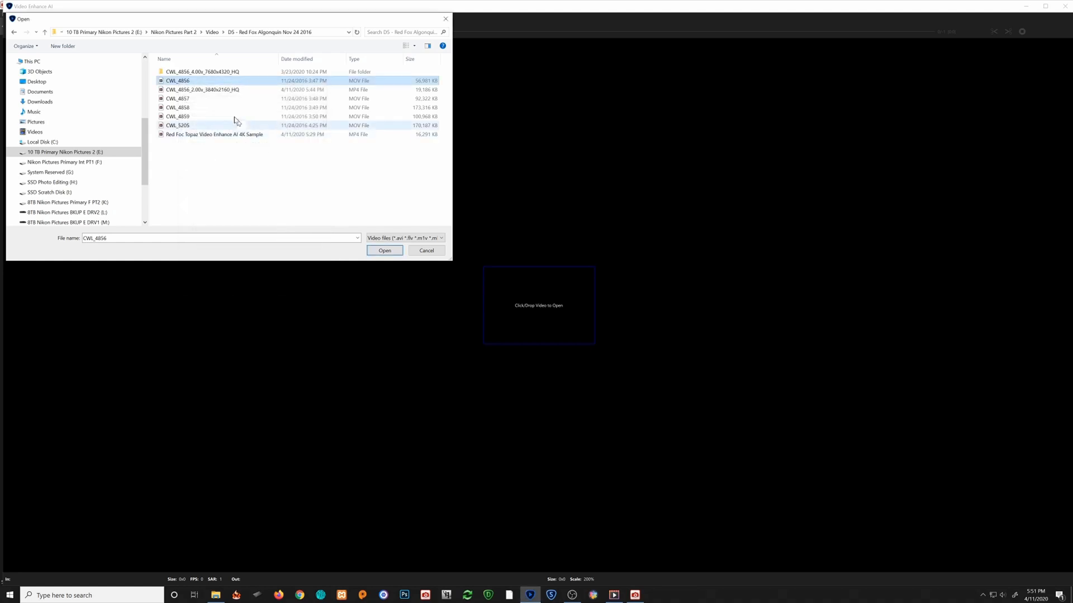
Load the CWL_4856 red fox clip and scrub the timeline to its middle frames
left_click(384, 251)
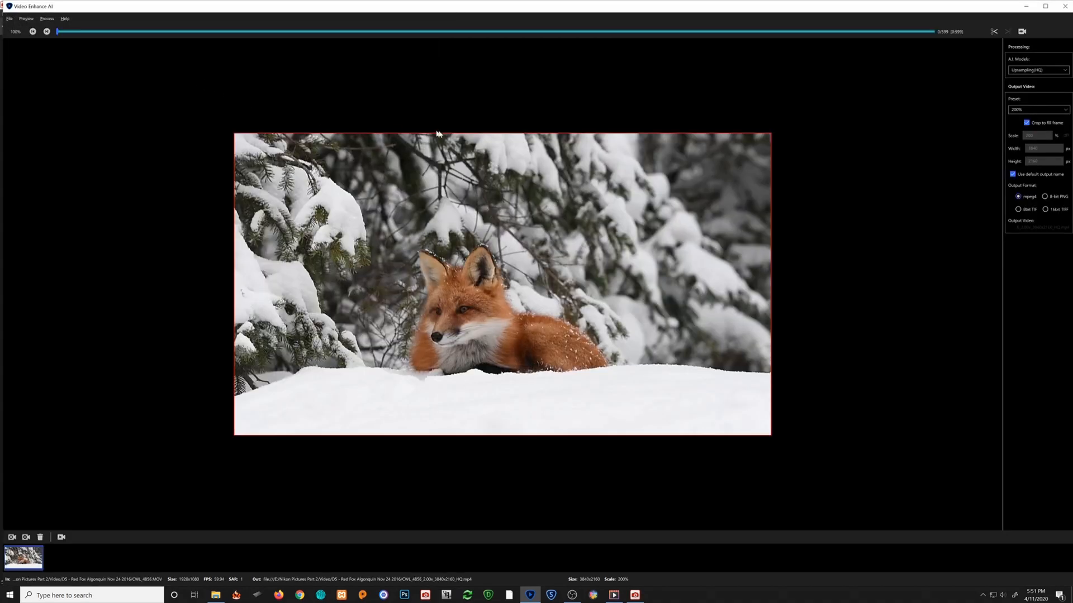
mouse_move(516, 141)
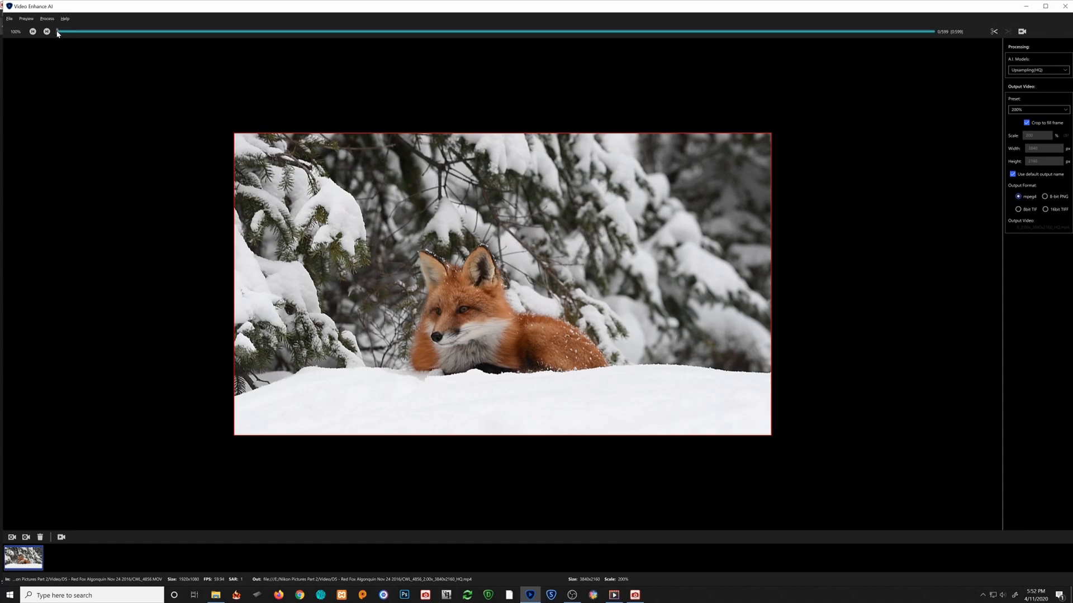
left_click_drag(60, 31, 87, 31)
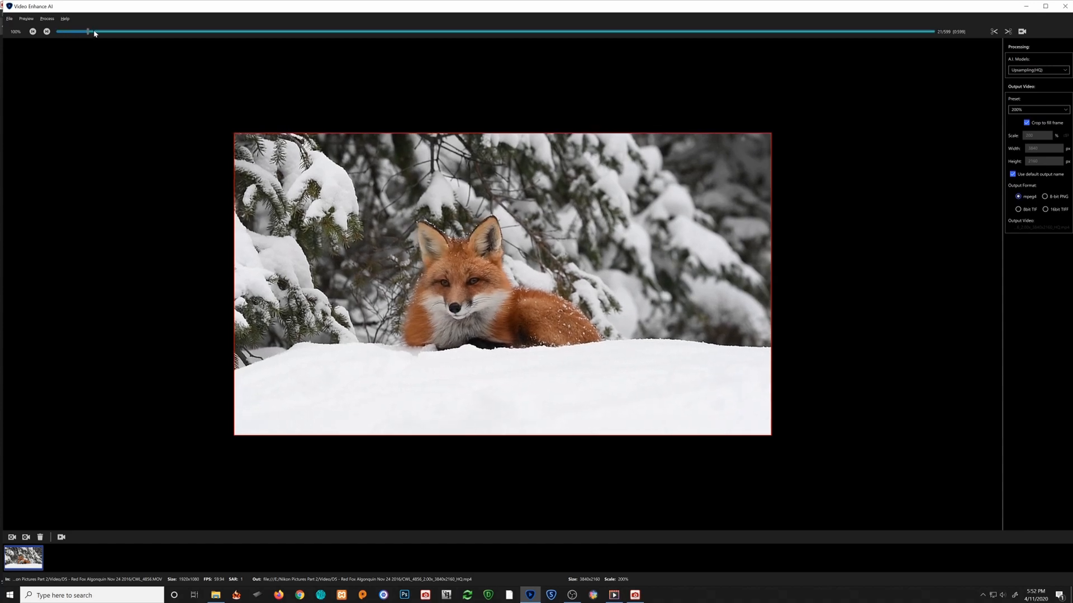
left_click_drag(87, 32, 188, 31)
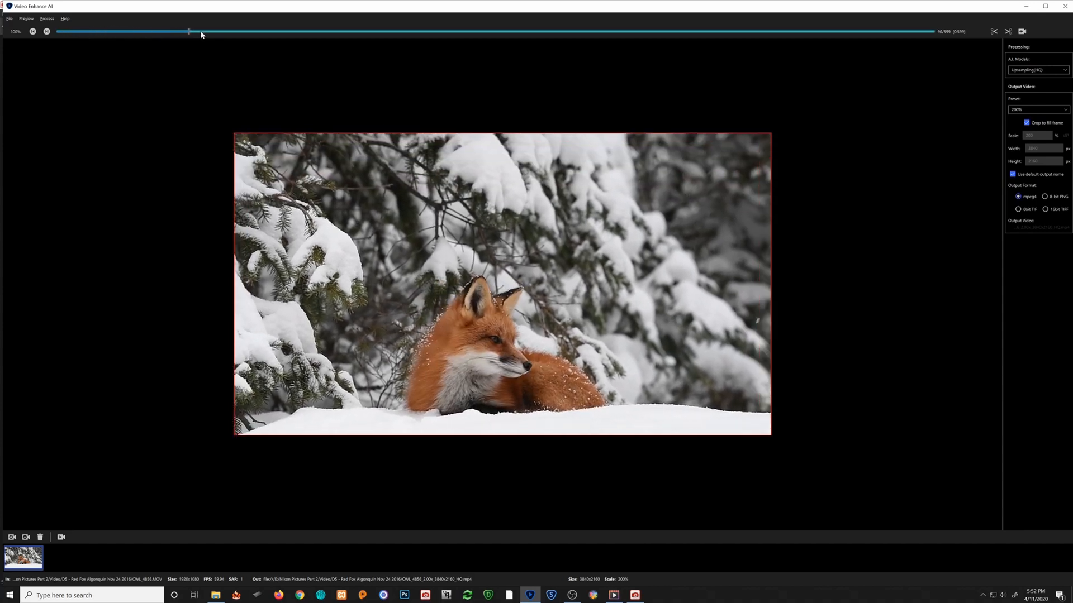
left_click_drag(187, 31, 285, 32)
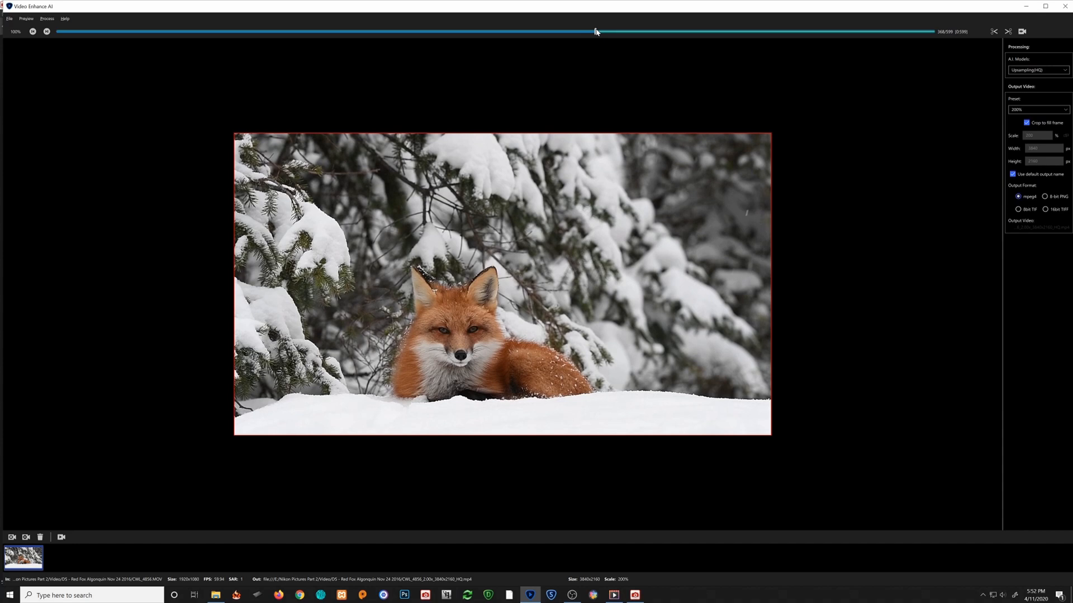
mouse_move(571, 124)
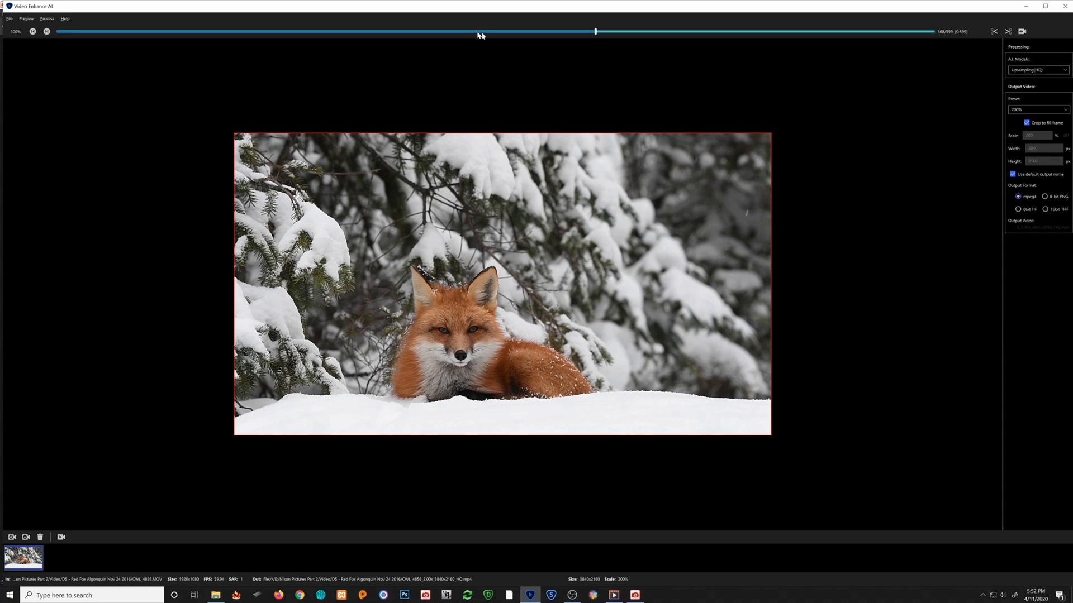
mouse_move(124, 30)
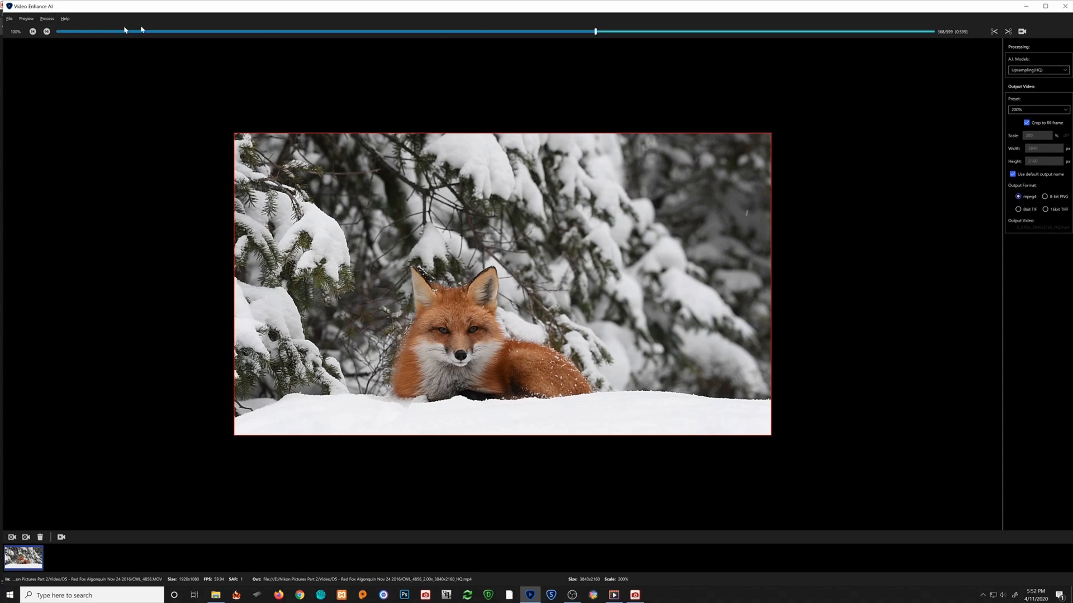
mouse_move(612, 32)
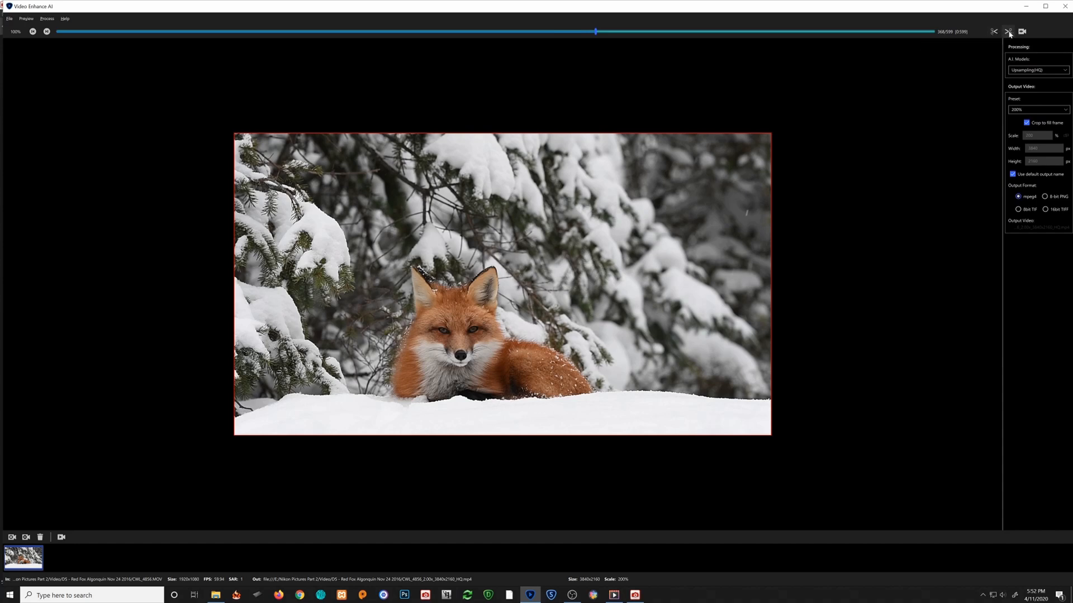
mouse_move(995, 31)
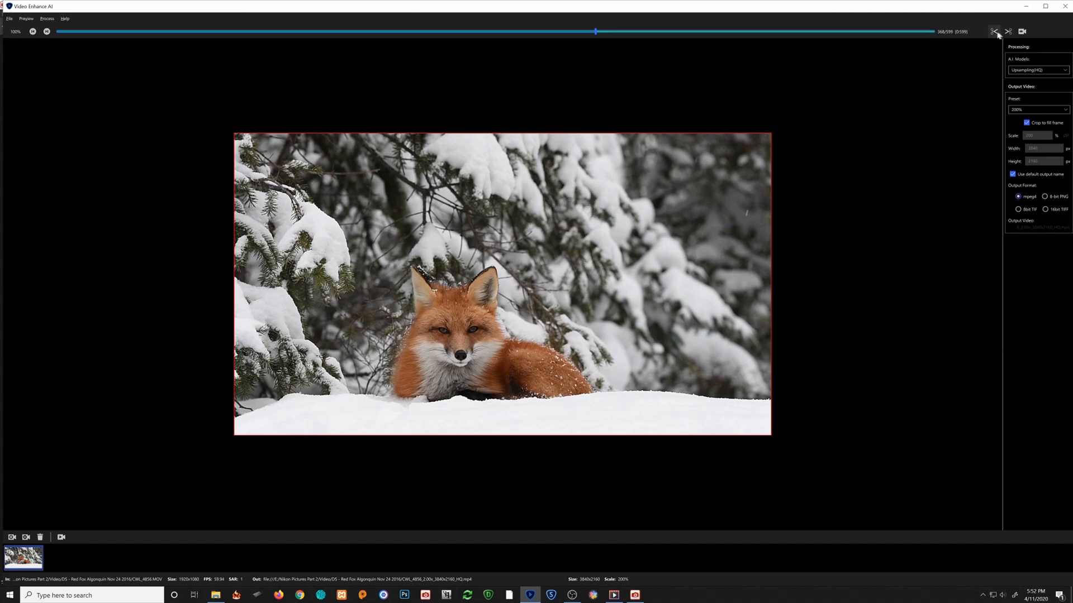
mouse_move(993, 31)
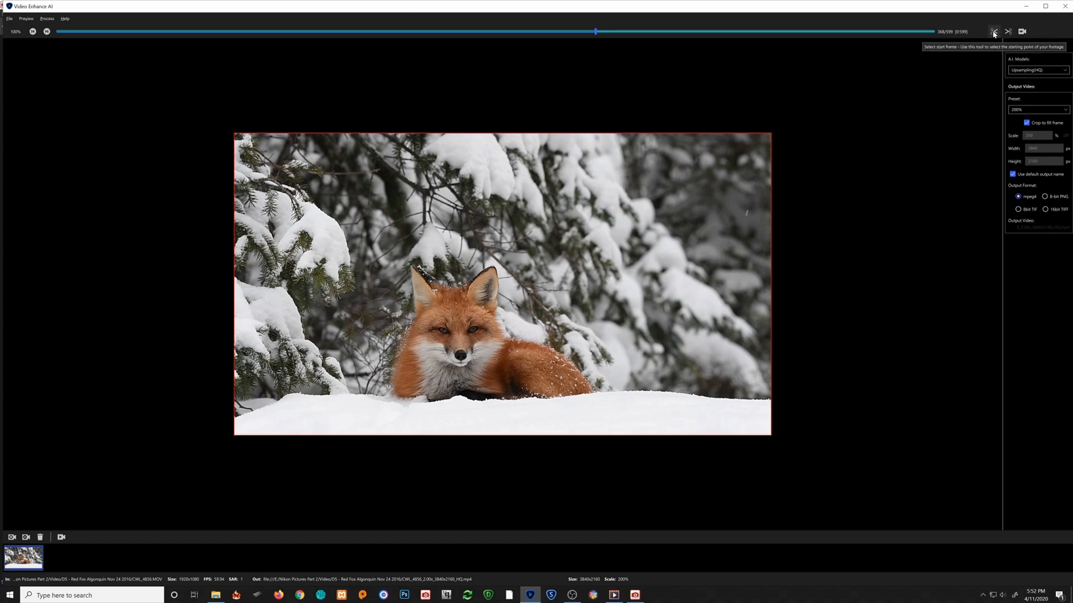
Mark frame 388 as the processing start and frame 487 as the end
left_click(994, 31)
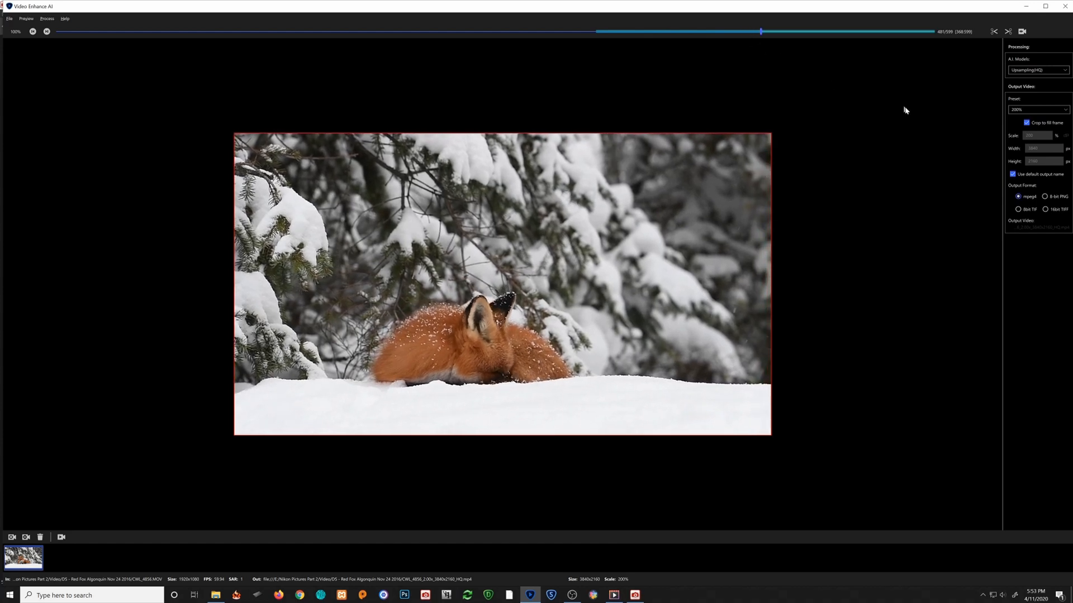
mouse_move(1008, 31)
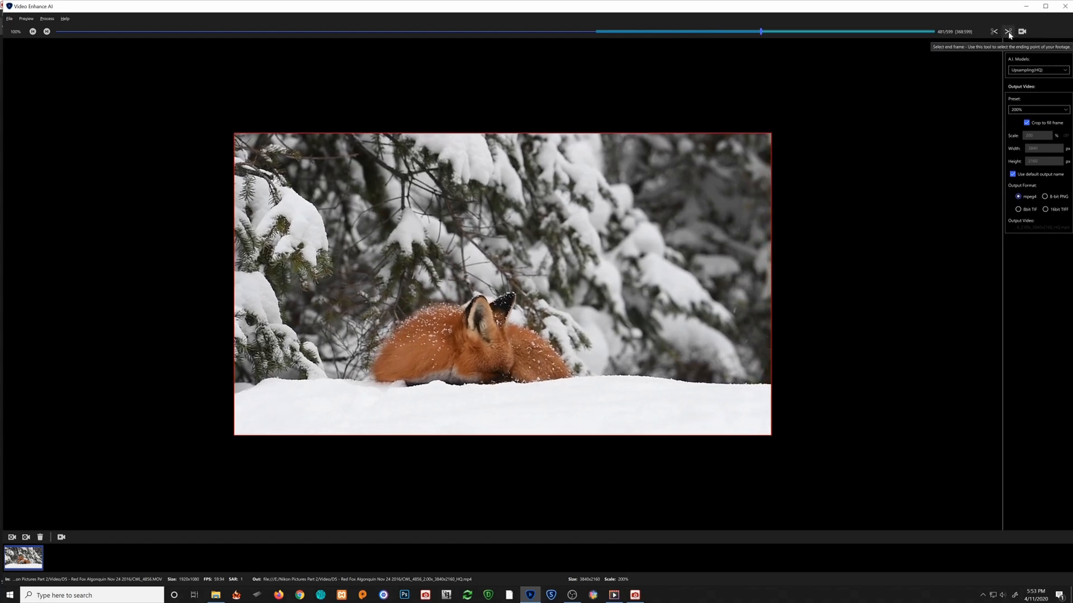
left_click(1007, 32)
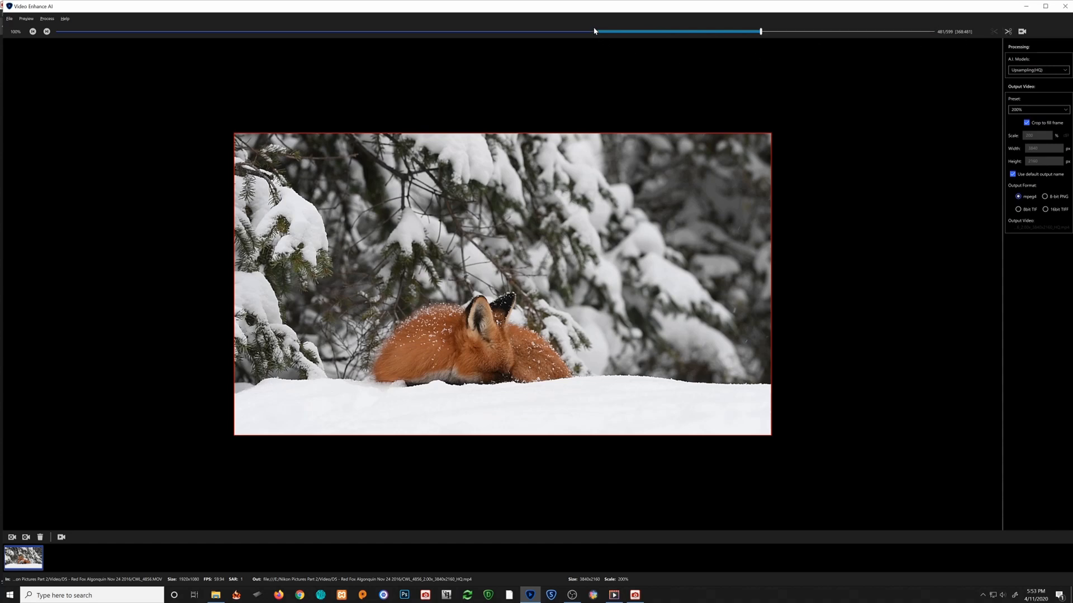
mouse_move(623, 35)
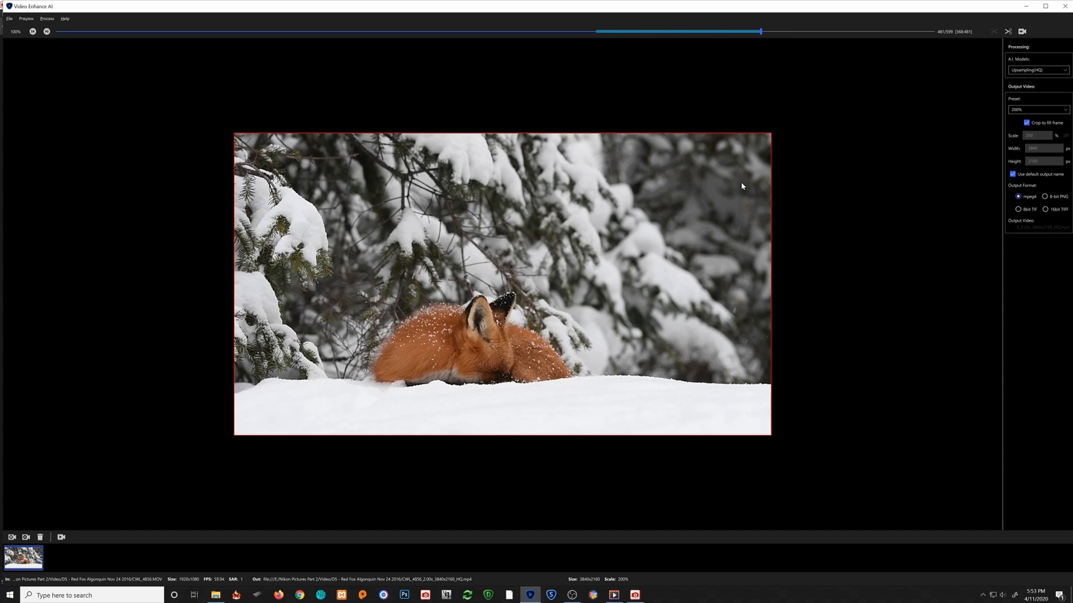
mouse_move(836, 225)
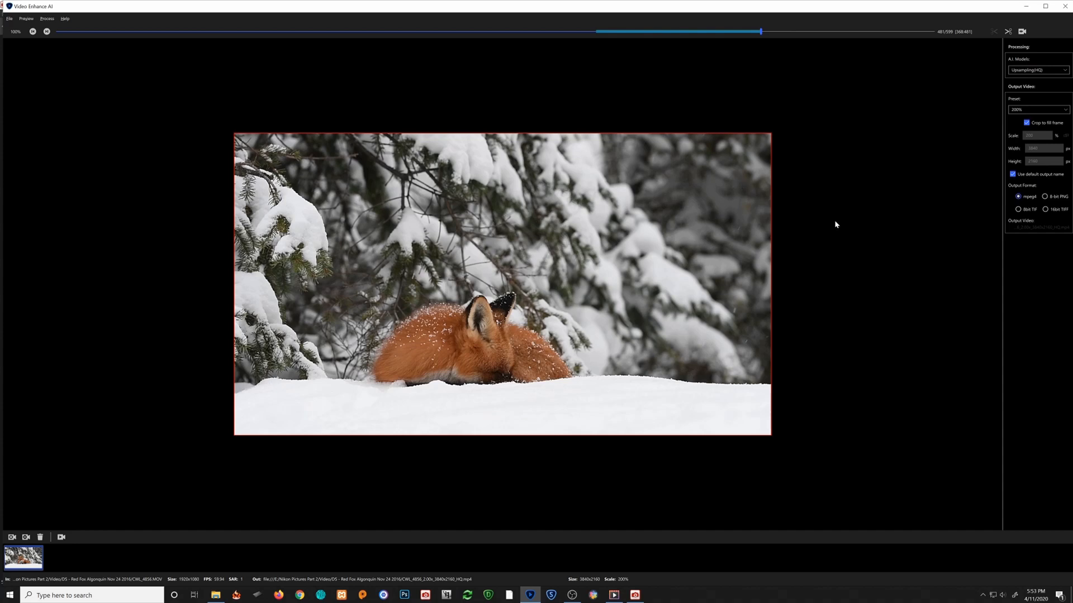
mouse_move(831, 204)
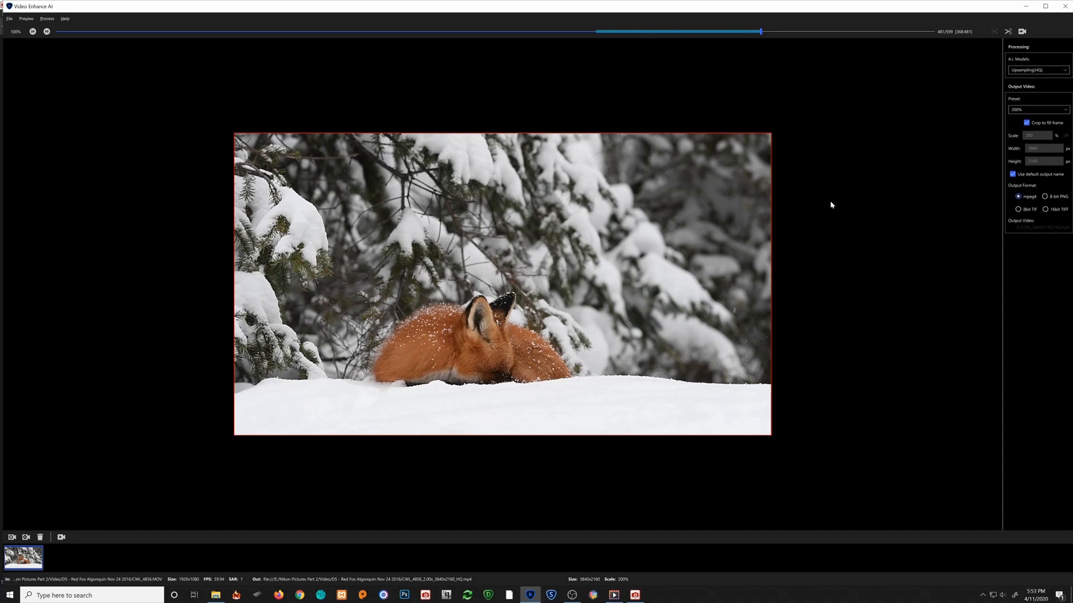
mouse_move(1028, 124)
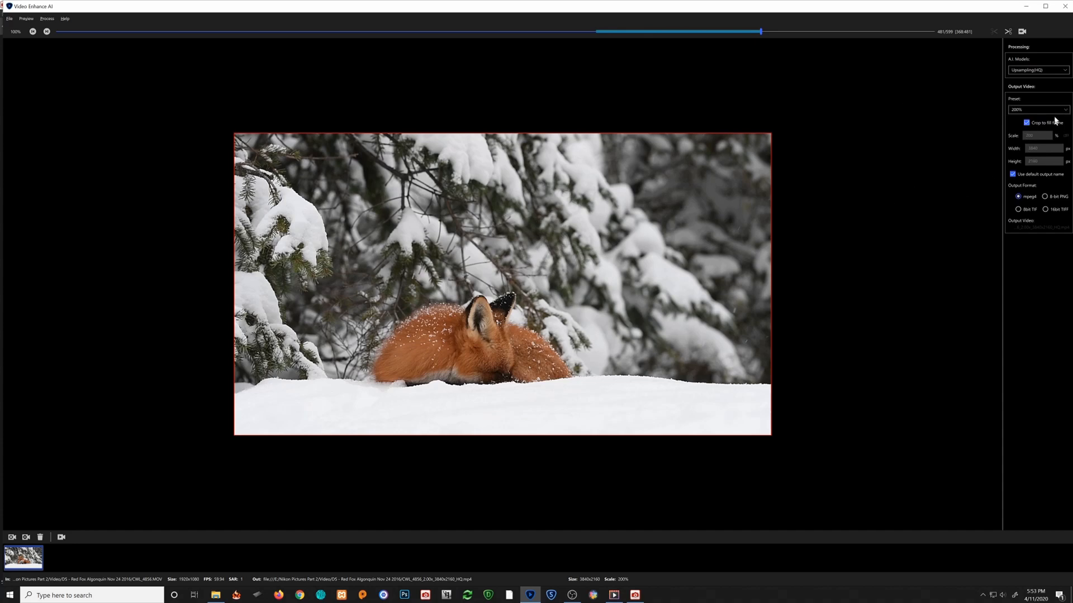
Review the AI models, keep Upsampling(HQ), and show the output size presets
left_click(1037, 69)
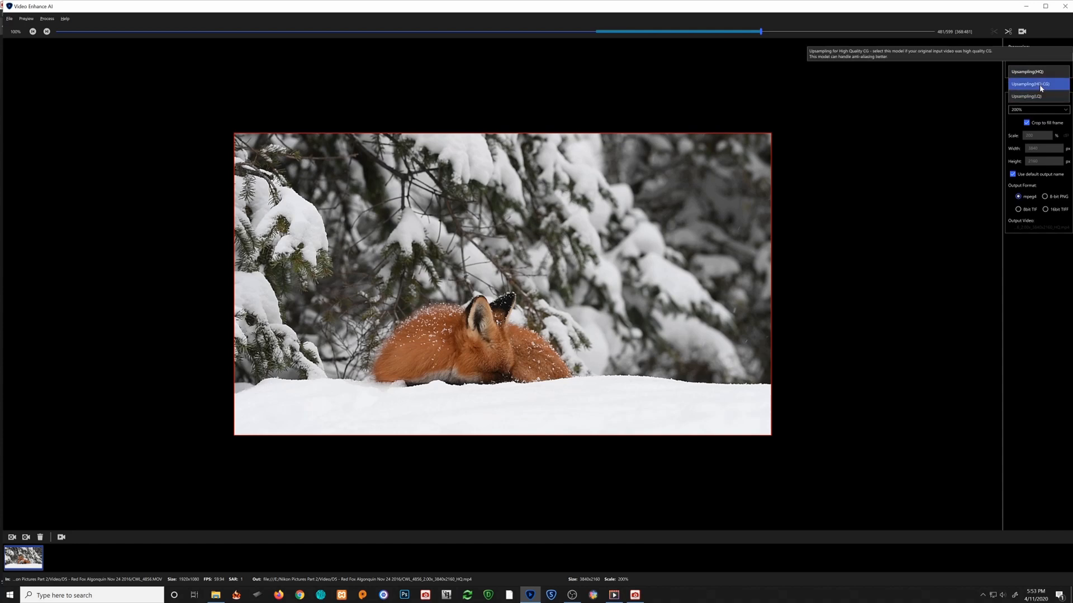
left_click(1035, 69)
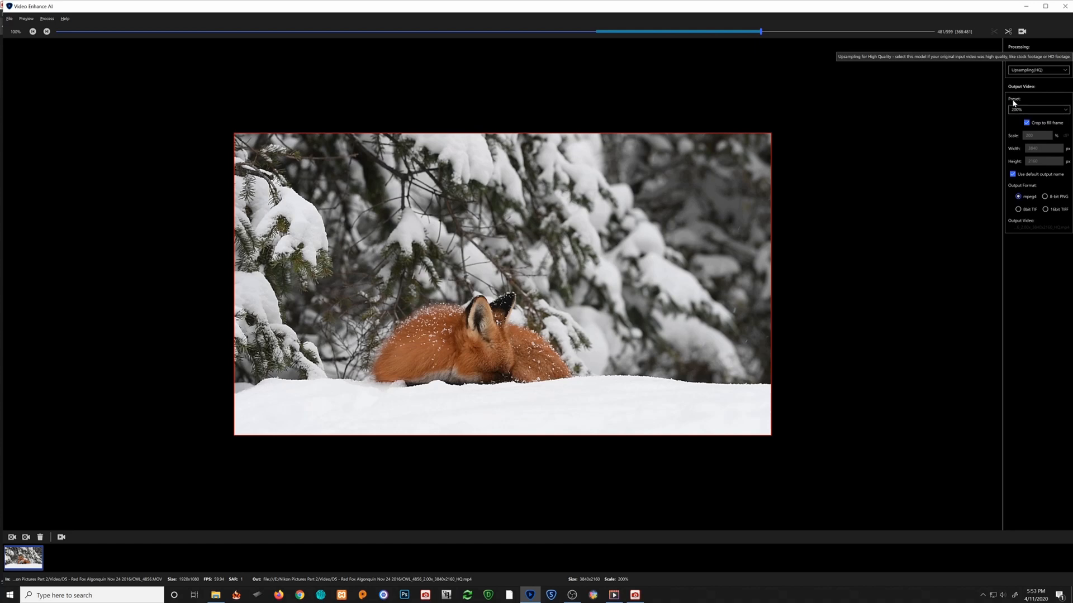
left_click(1037, 110)
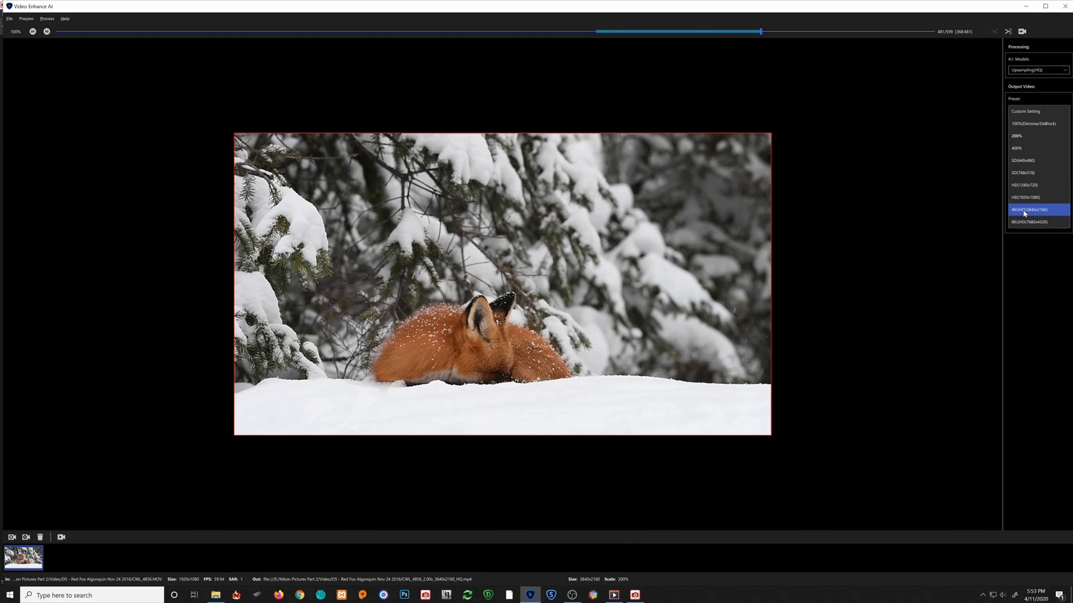
mouse_move(1027, 213)
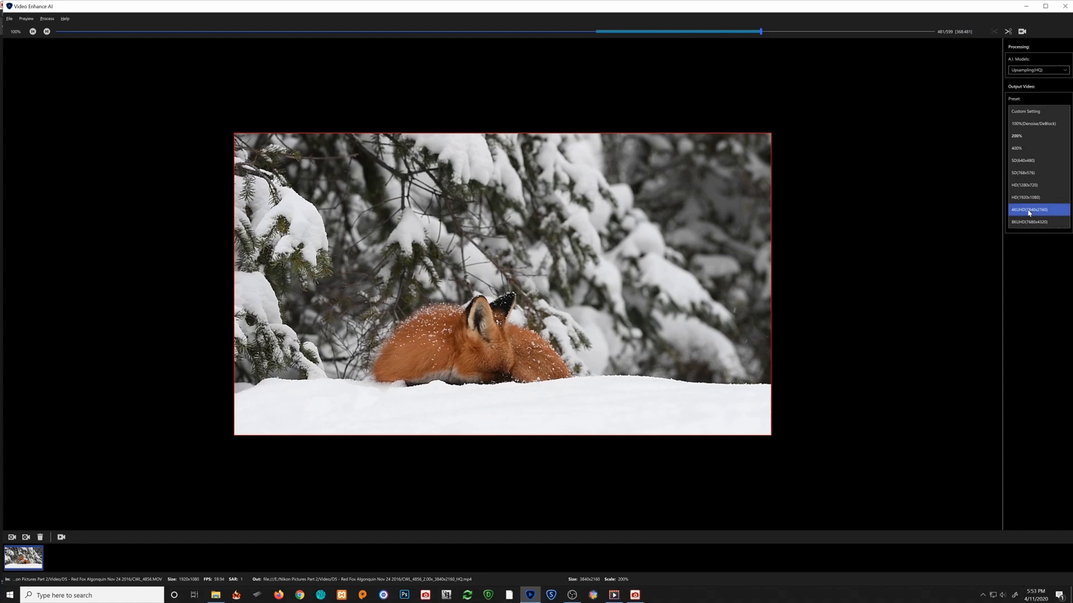
Set output to 4K UHD (3840x2160) as mpeg4 and start processing the clip
left_click(1029, 209)
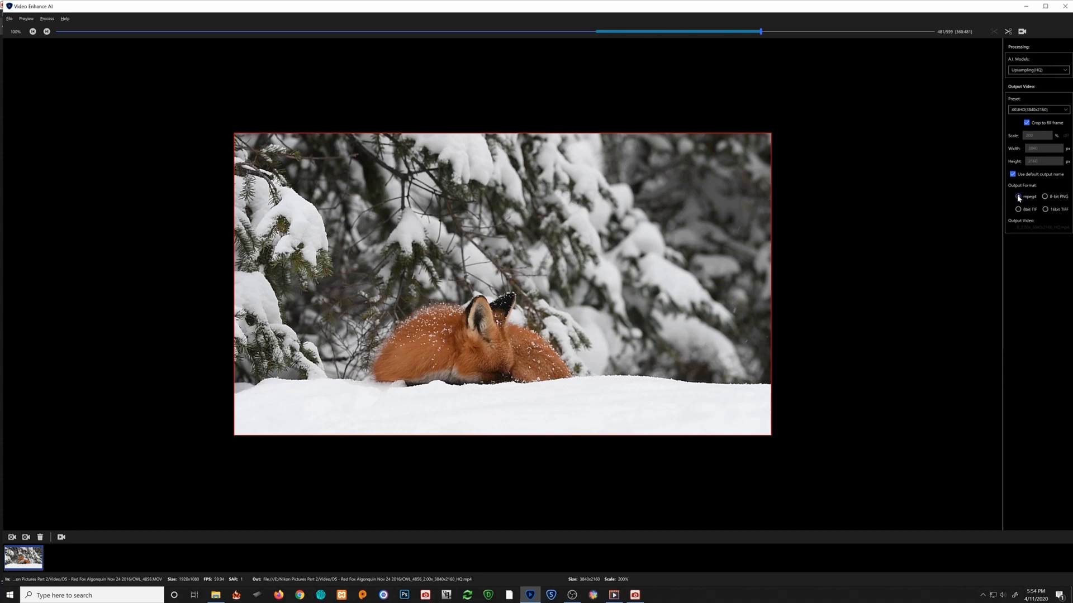
left_click(1018, 197)
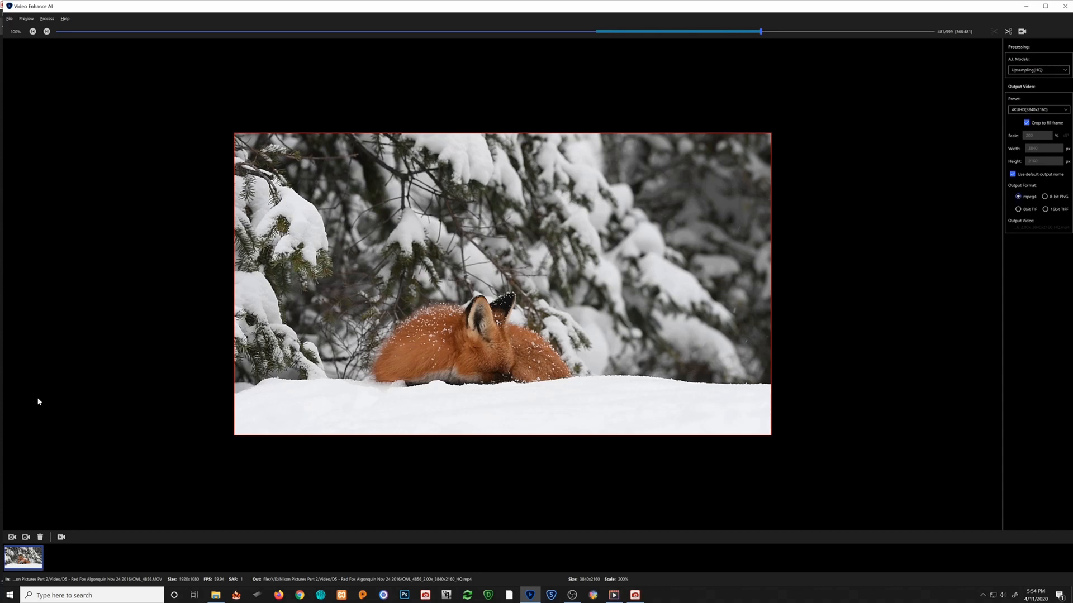
mouse_move(61, 537)
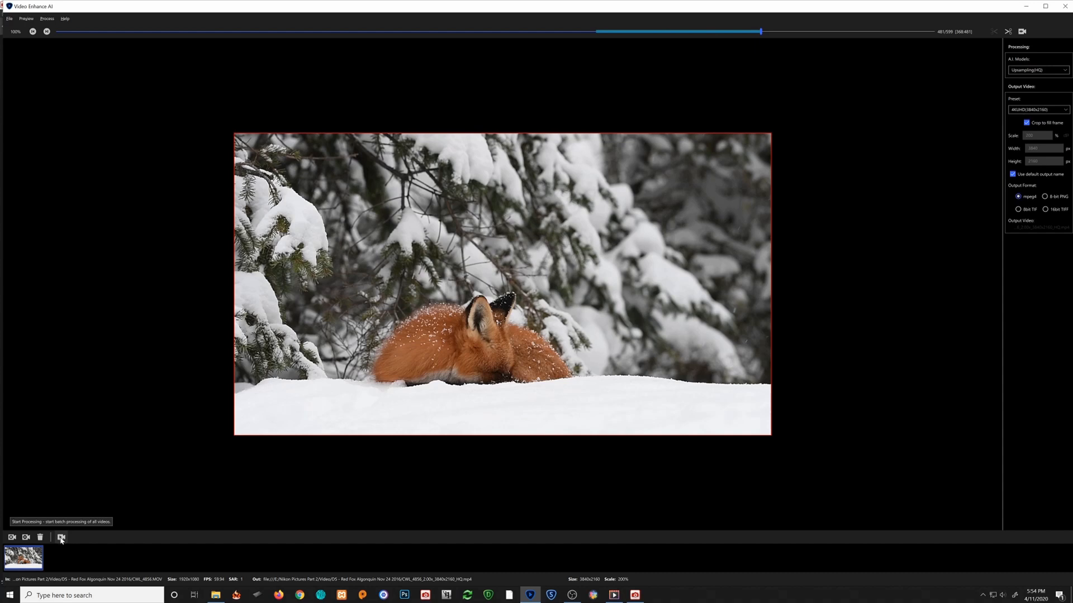
left_click(60, 537)
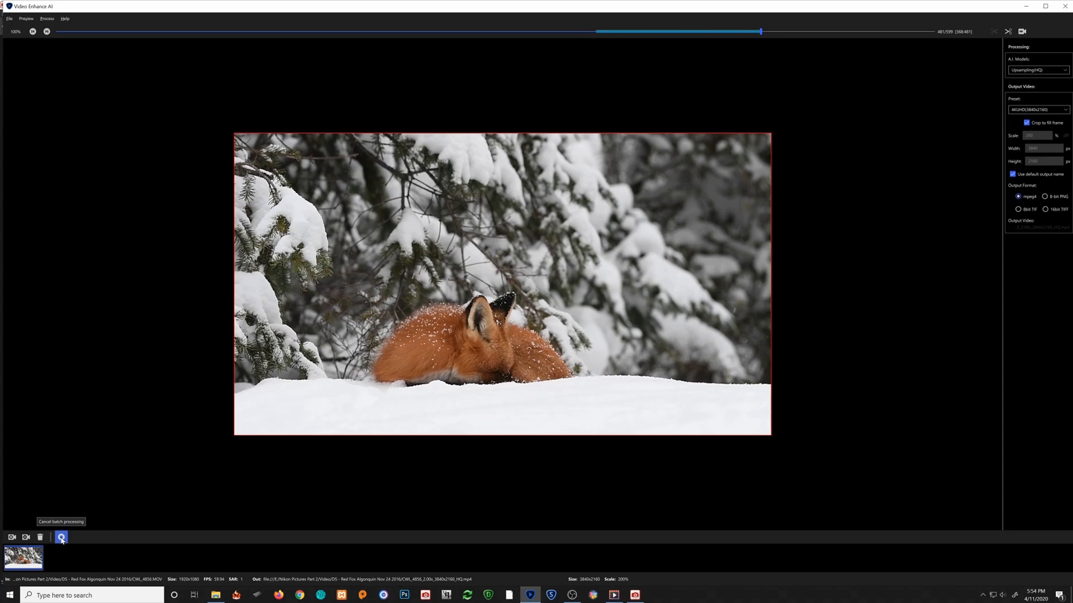
Dismiss the 30-Day Free Trial and Initializing AI Engine notices so upscaling runs
left_click(60, 537)
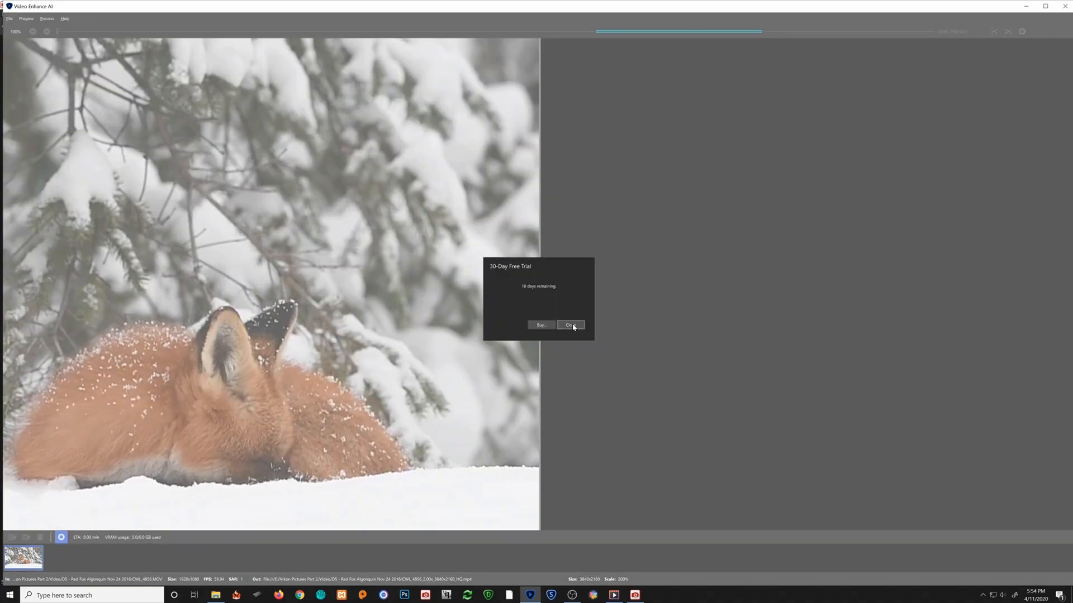
left_click(569, 324)
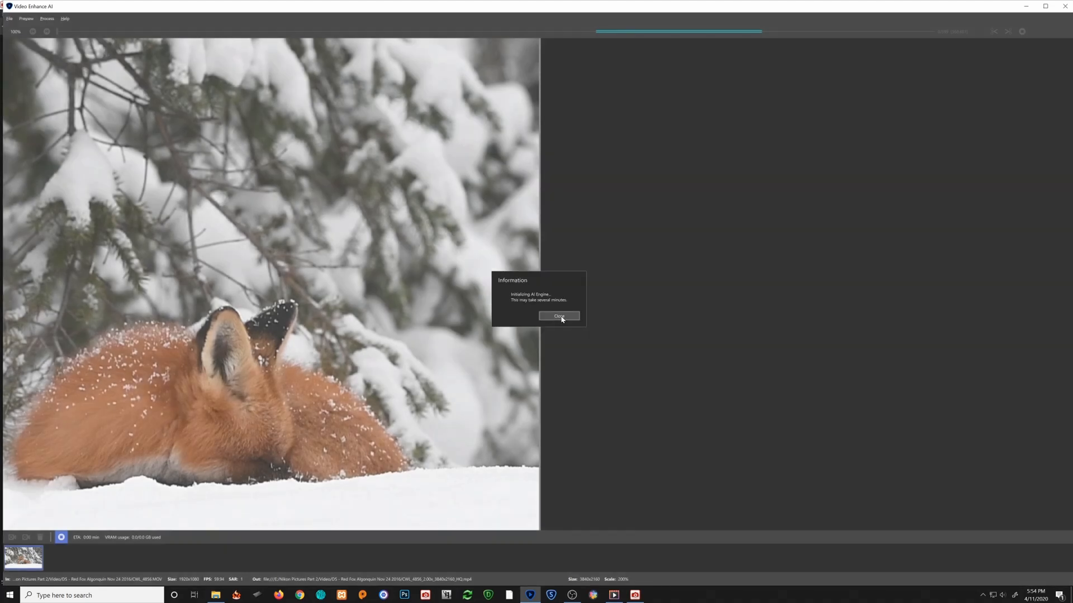
left_click(559, 316)
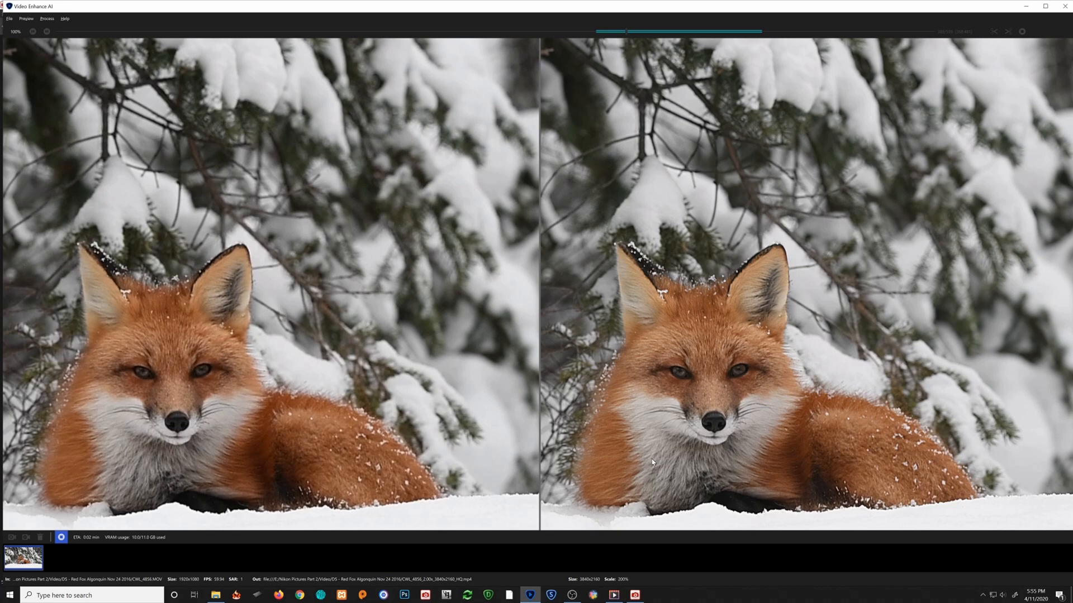
mouse_move(663, 454)
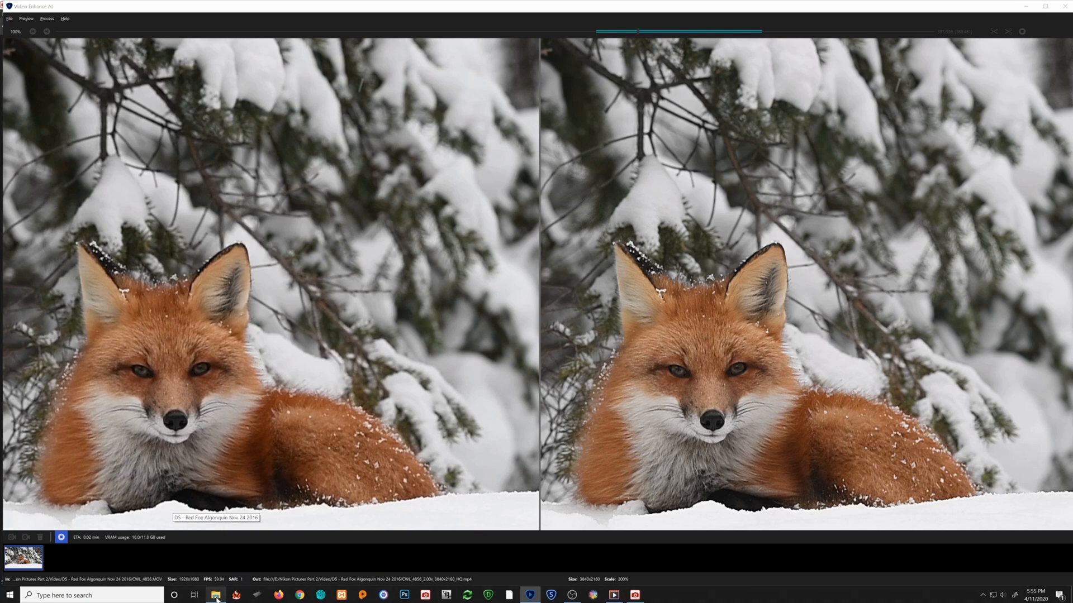
Bring up the Red Fox Algonquin folder window with the new 3840x2160 HQ MP4
left_click(214, 595)
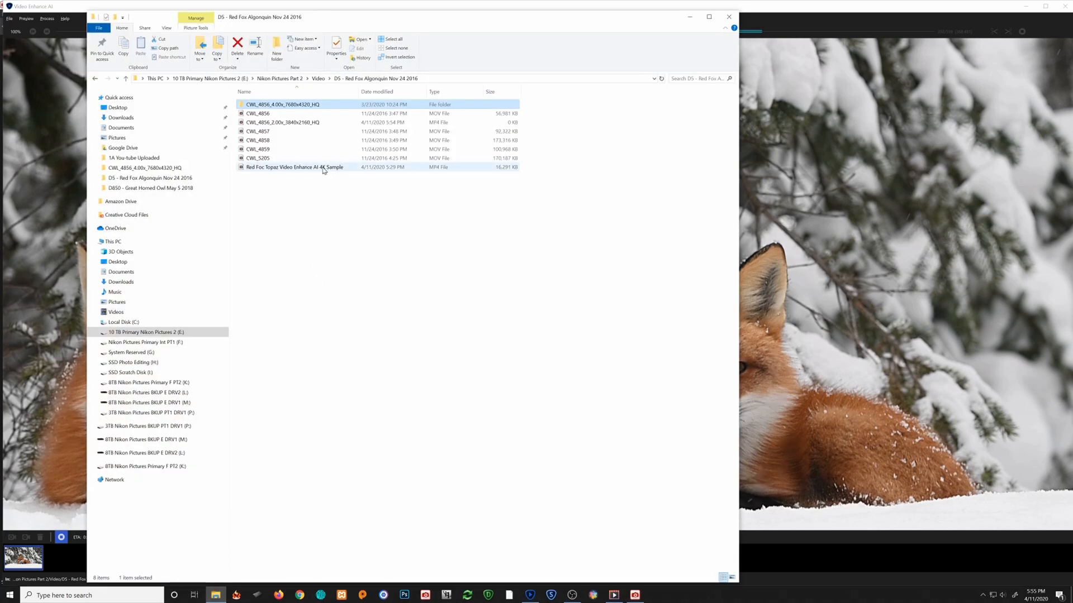
mouse_move(258, 128)
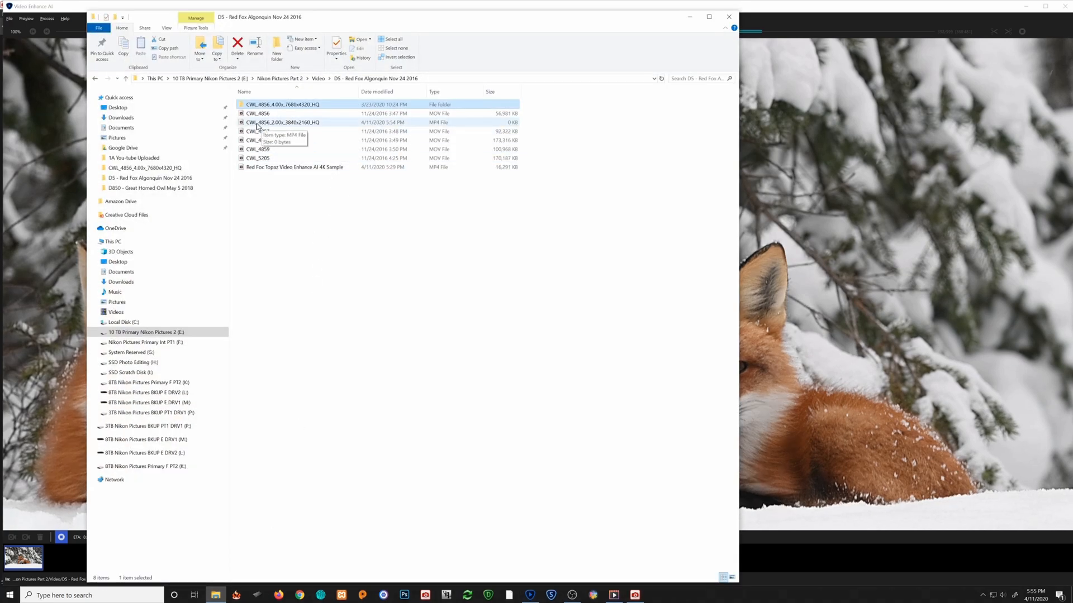
mouse_move(304, 124)
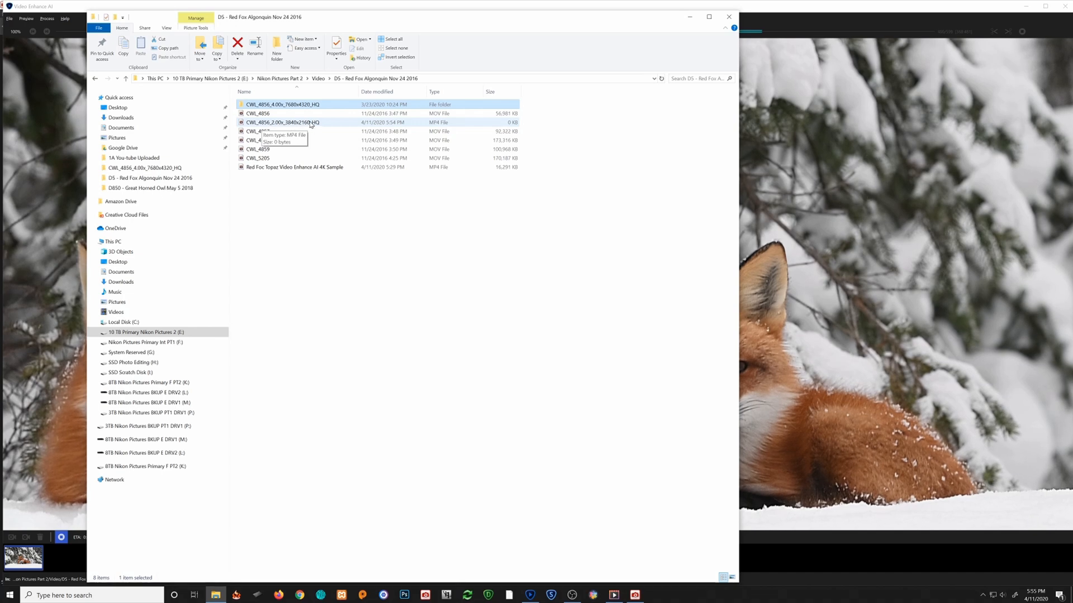
mouse_move(294, 166)
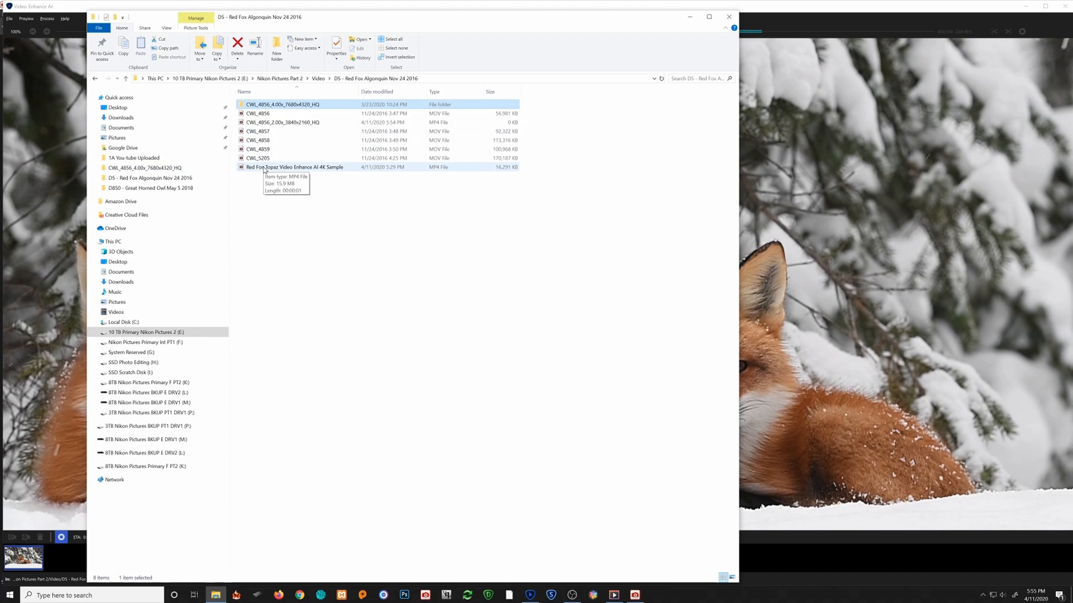
Play the Red Fox Topaz Video Enhance AI 4K Sample MP4 in Movies & TV
double_click(295, 167)
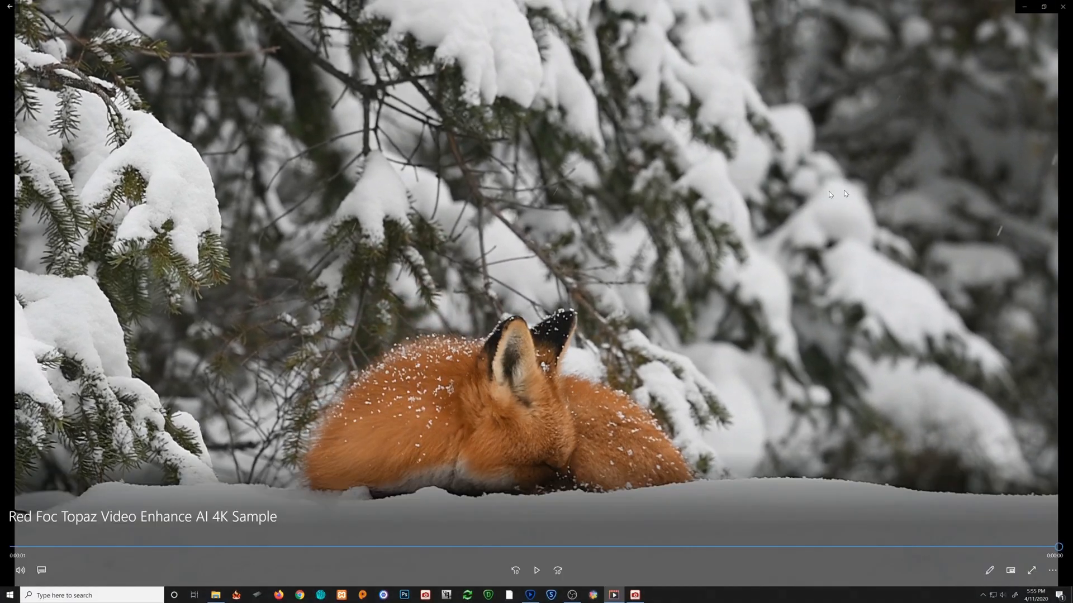
mouse_move(1045, 67)
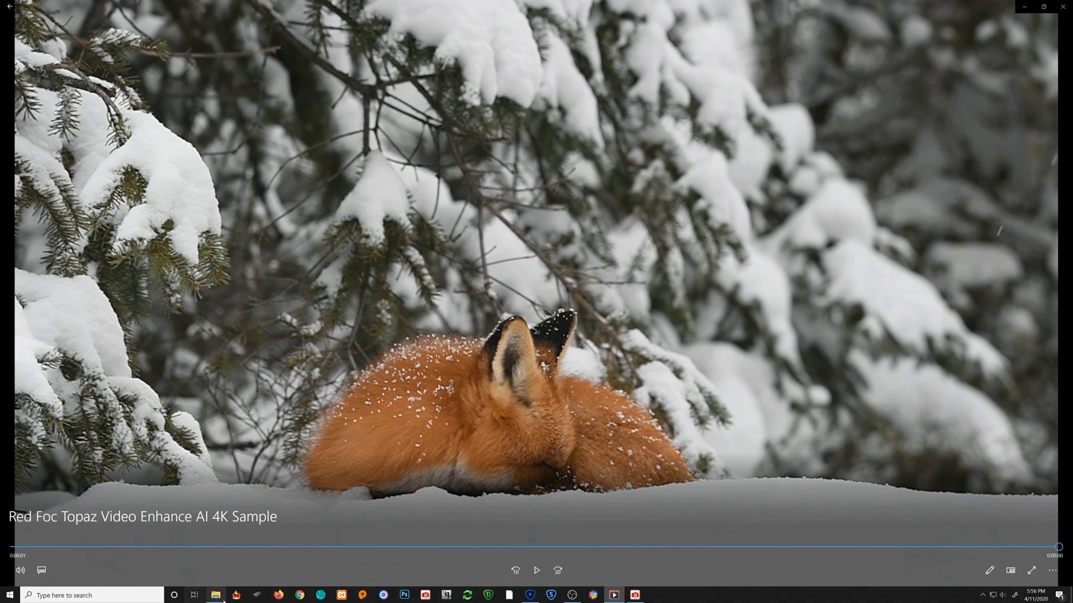
mouse_move(216, 596)
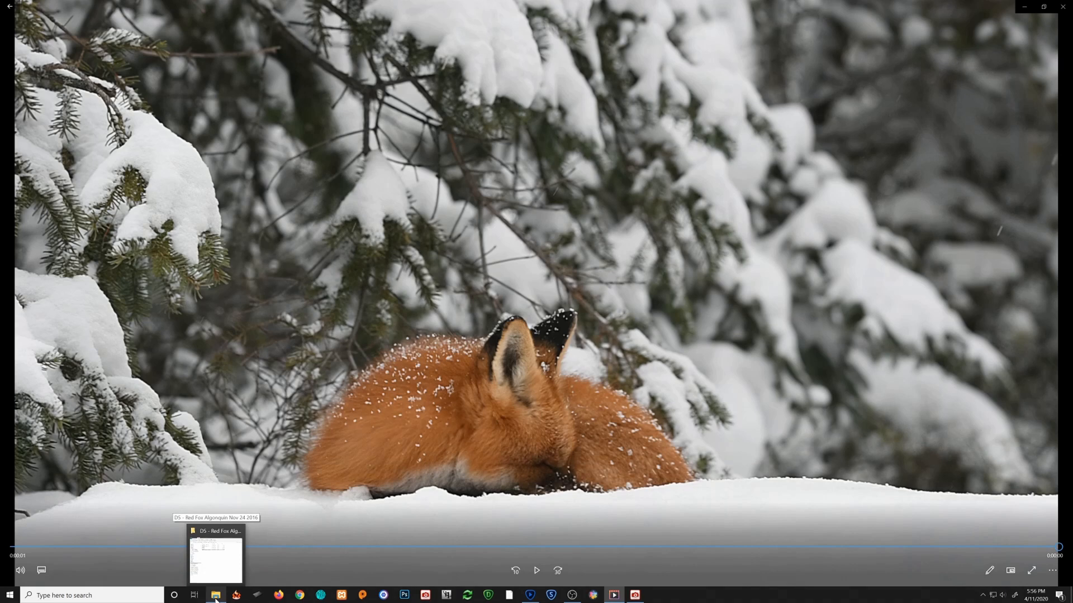
Browse into the CWL_4856_4.00x_7680x4320_HQ folder and select frames 000000, 000005 and 000058
left_click(214, 595)
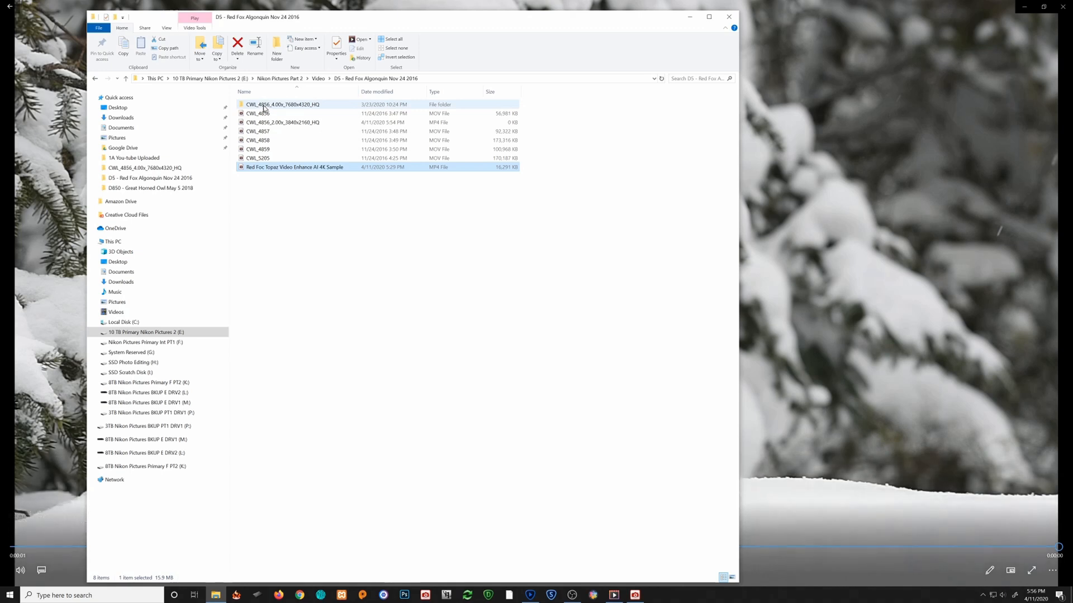
mouse_move(281, 103)
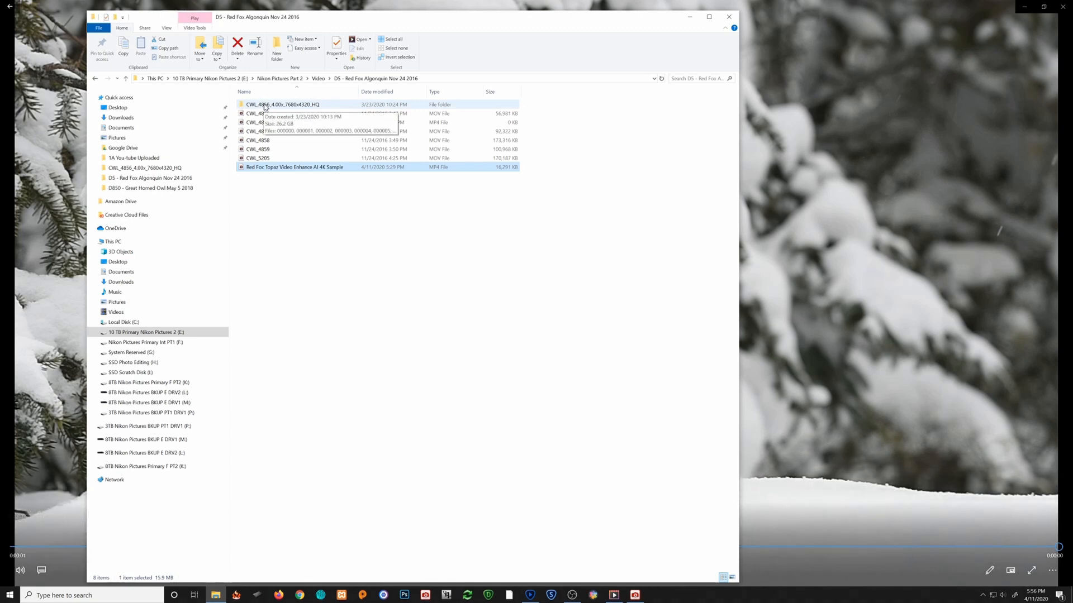
double_click(282, 104)
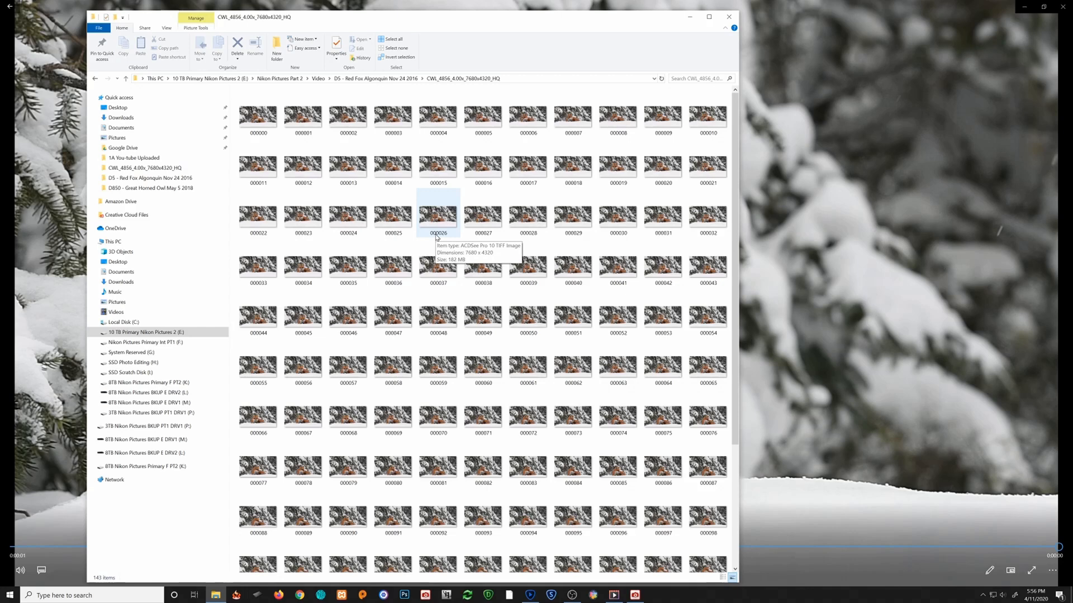
left_click(258, 115)
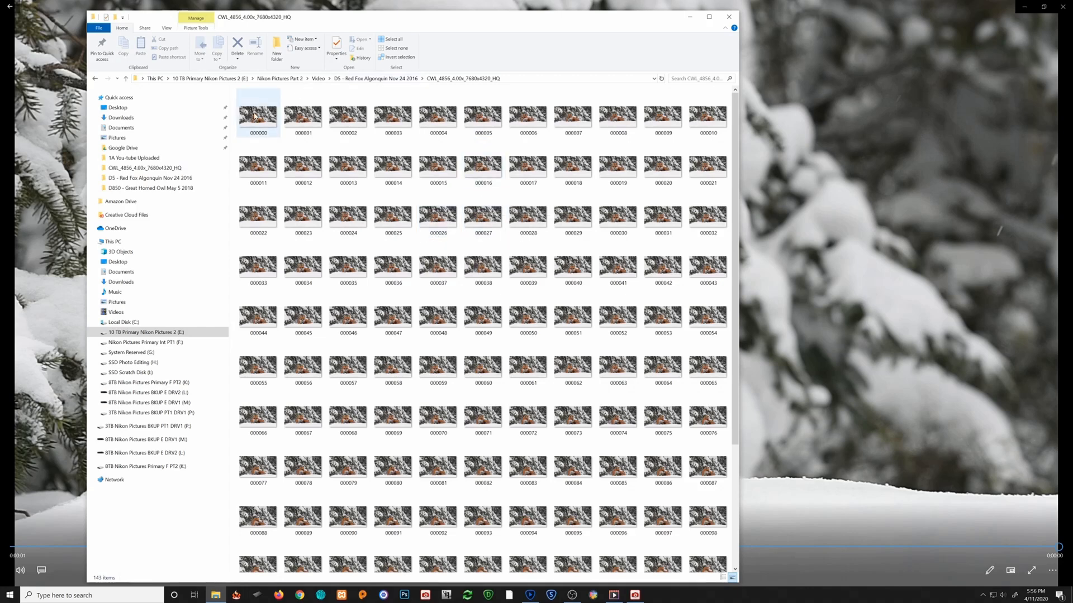
left_click(483, 117)
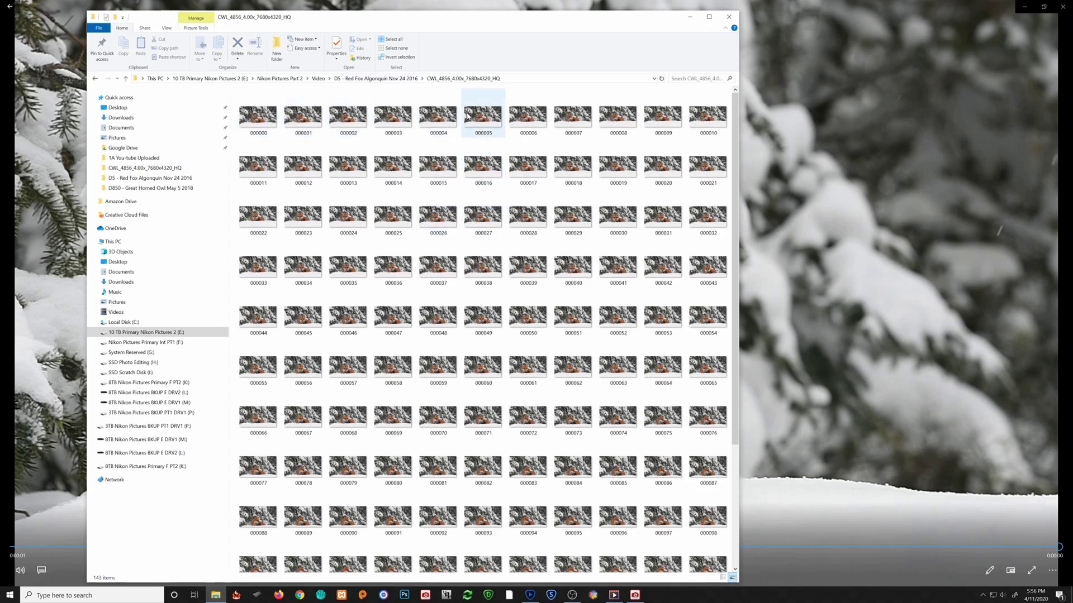
left_click(392, 362)
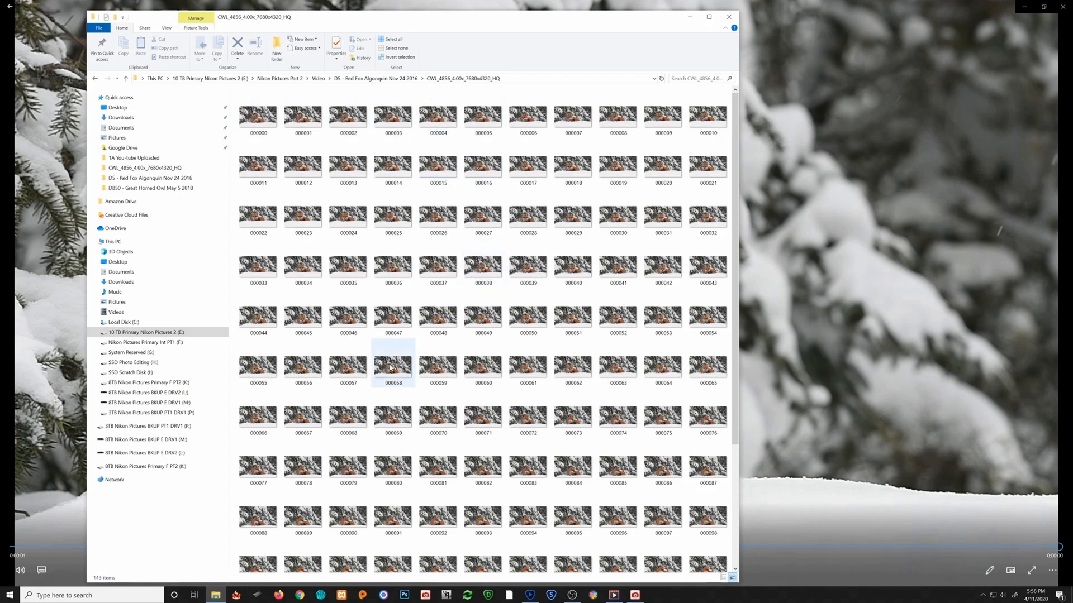
mouse_move(392, 366)
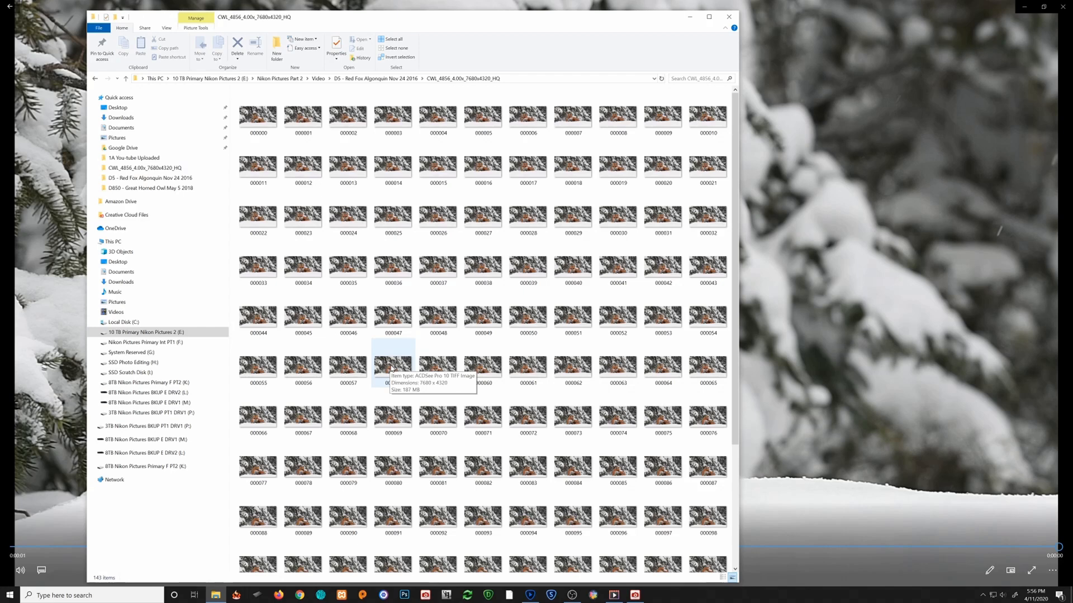
View TIFF frame 000058 of the fox at full 7680x4320 resolution in ACDSee Quick View
double_click(392, 364)
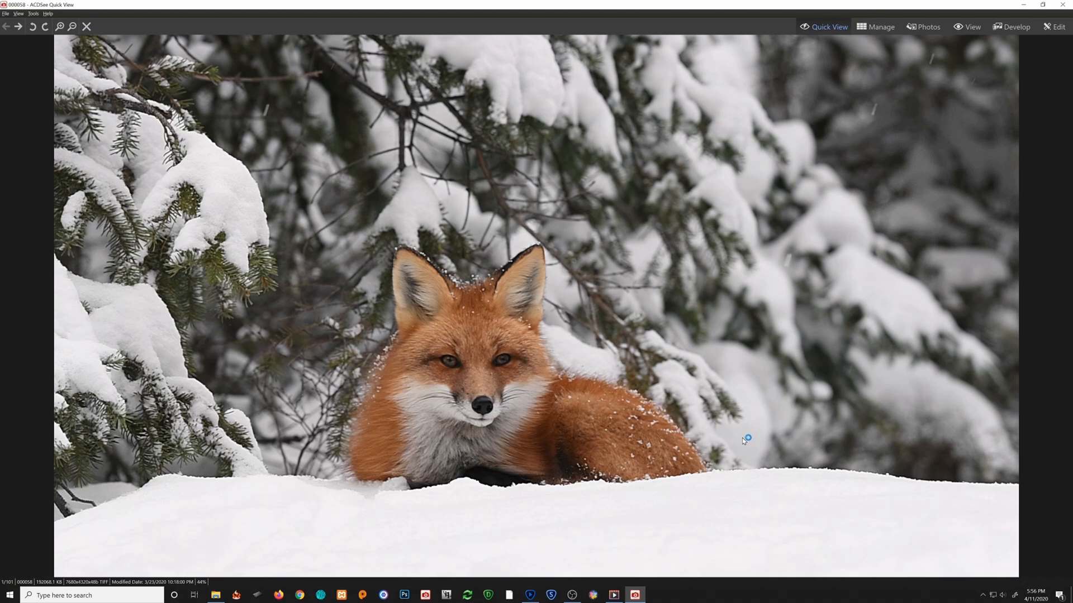
left_click(17, 27)
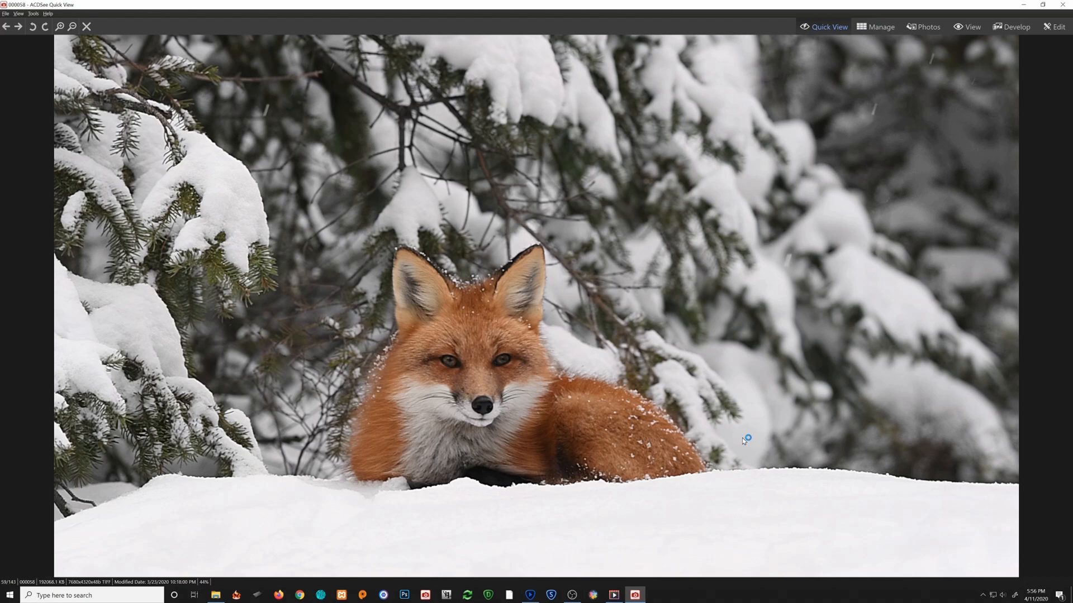